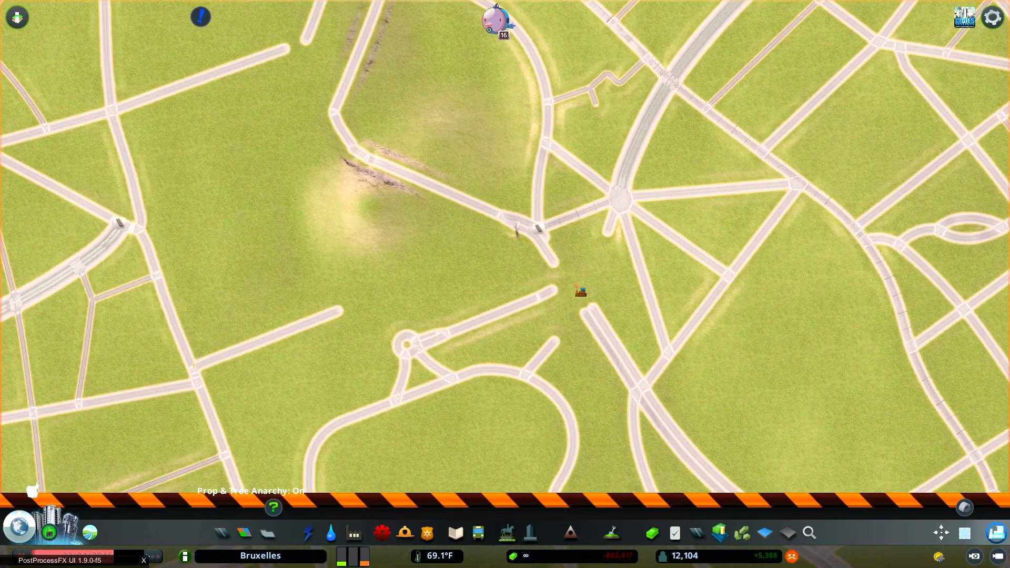
- Open the Roads construction panel over the already traced streets
click(221, 532)
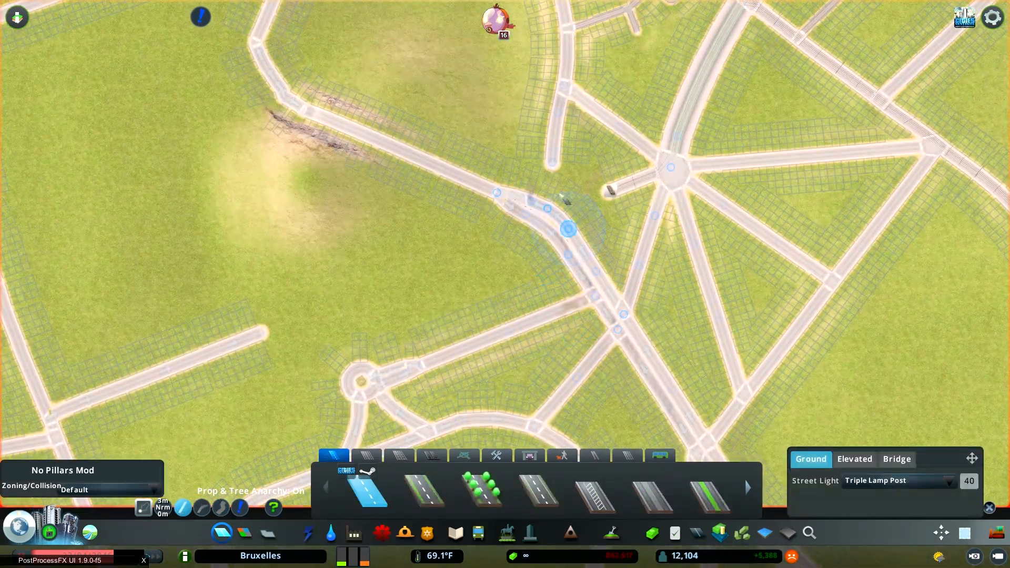
- Choose the two-lane road tool to trace branching, curving overlay streets
click(478, 533)
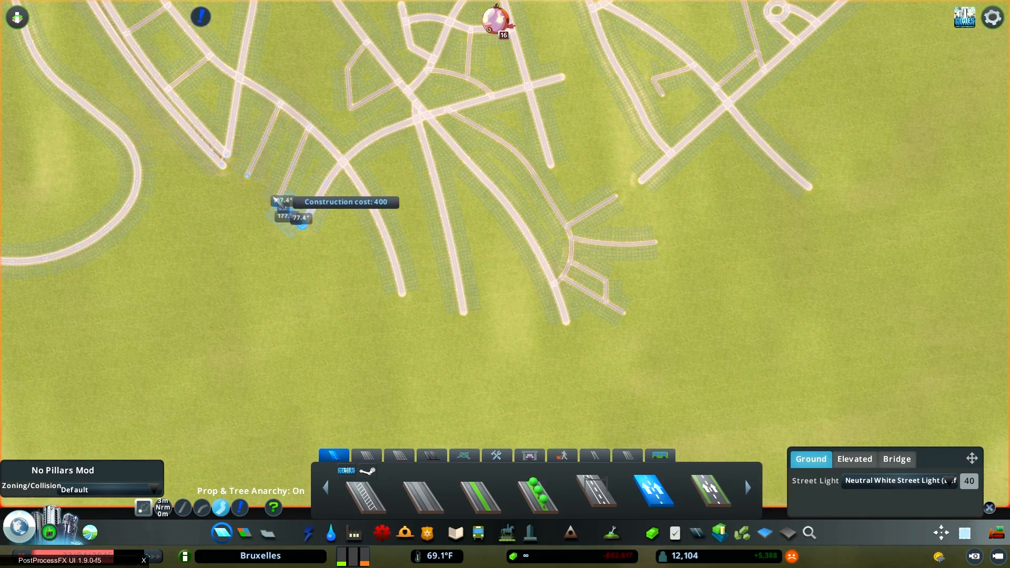
- Trace the long curved road through Watermael-Boitsfort, placing its sections over the overlay
click(291, 222)
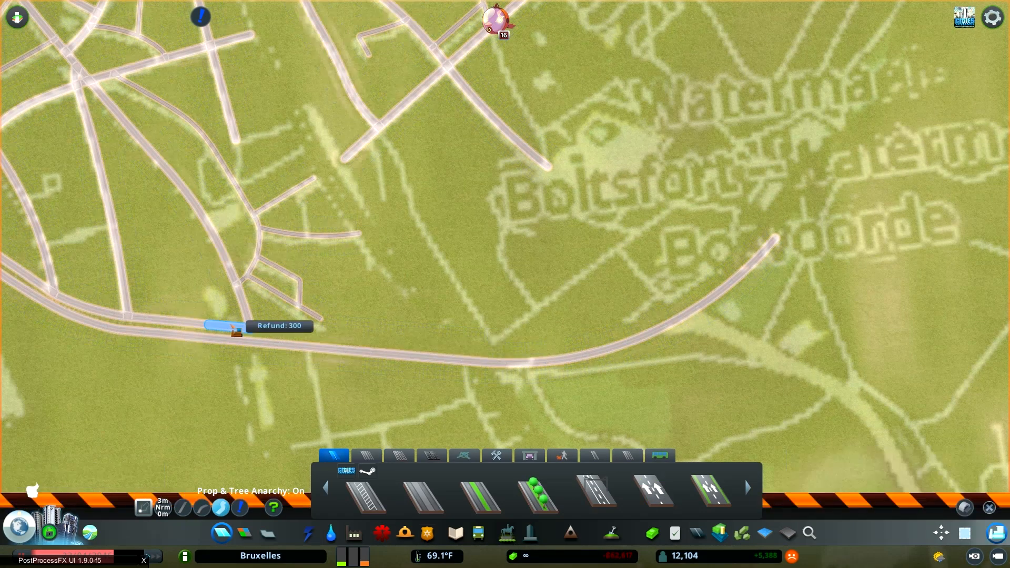
click(653, 493)
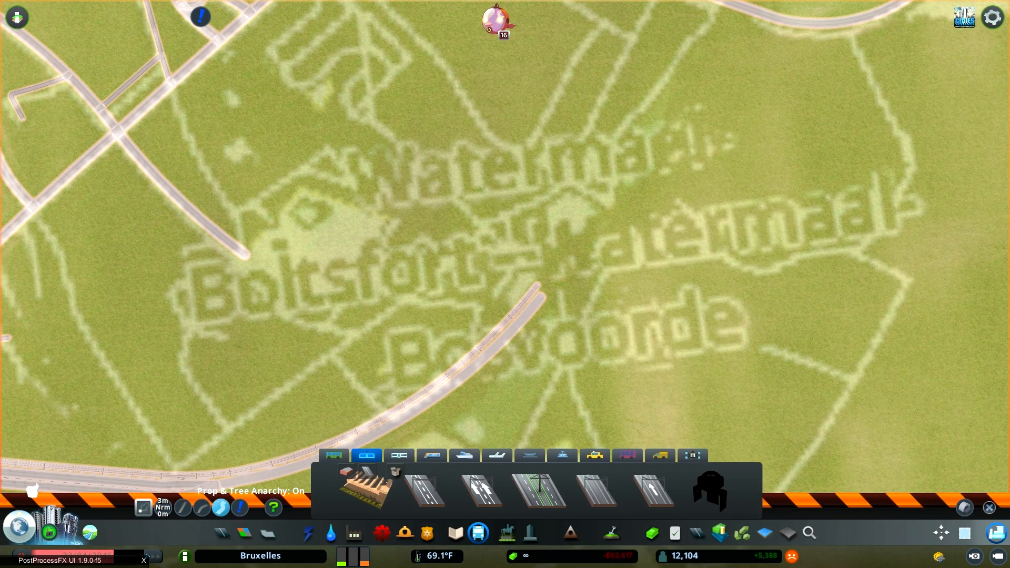
- Add the southern connector road to the small roundabout, then show the public transport overview
click(366, 456)
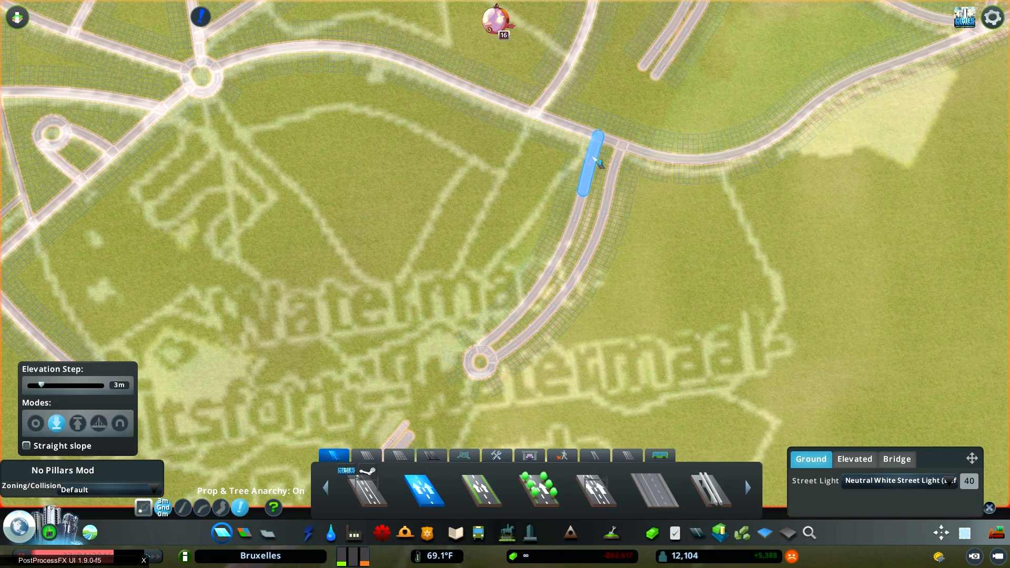
click(478, 533)
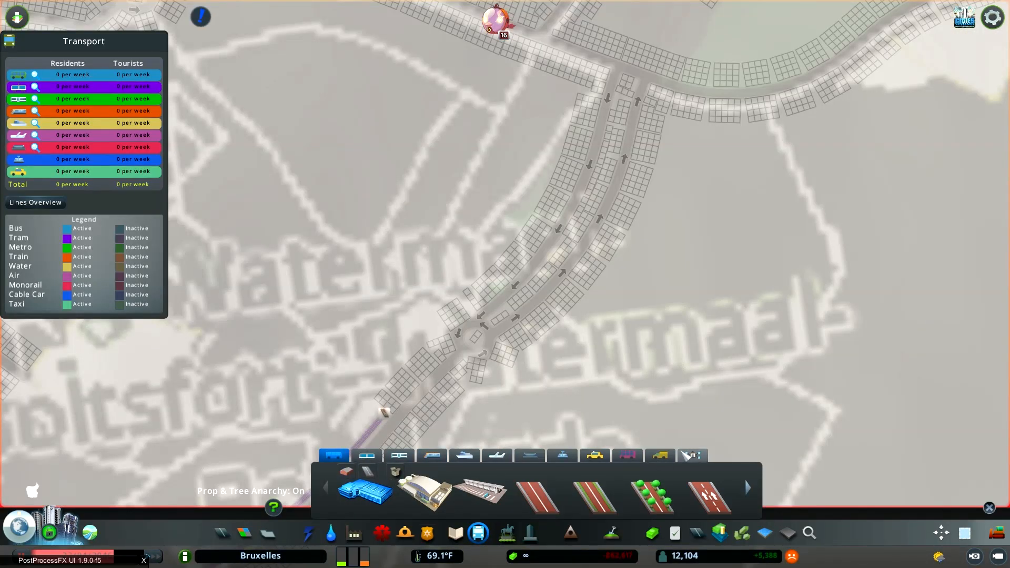
- Leave the transport overview and resume tracing the street grid toward Woluwe-Saint-Pierre
click(367, 456)
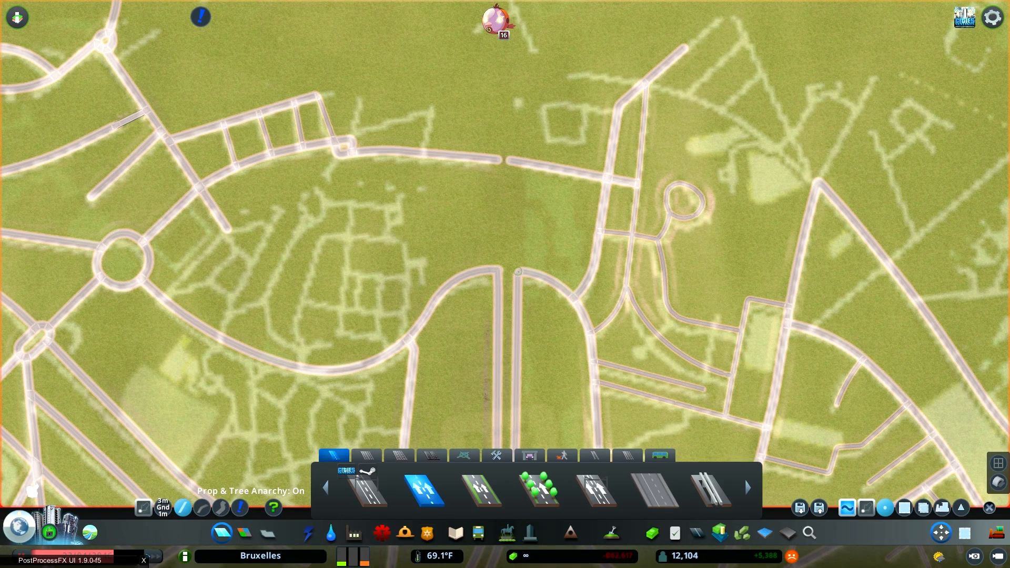
mouse_move(328, 297)
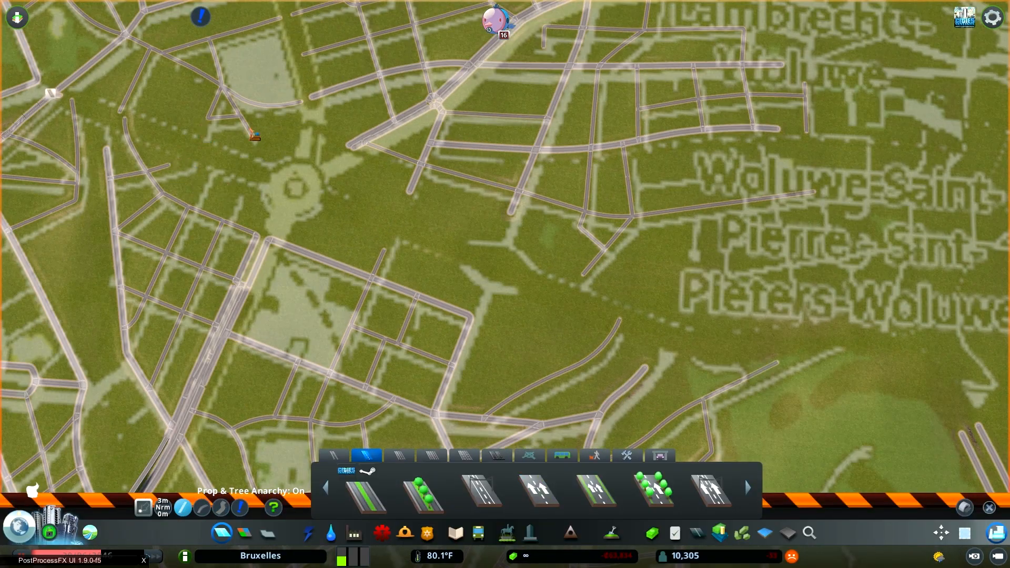
- Draw the radiating avenues, roundabouts and central boulevard near Woluwe-Saint-Lambert
click(540, 493)
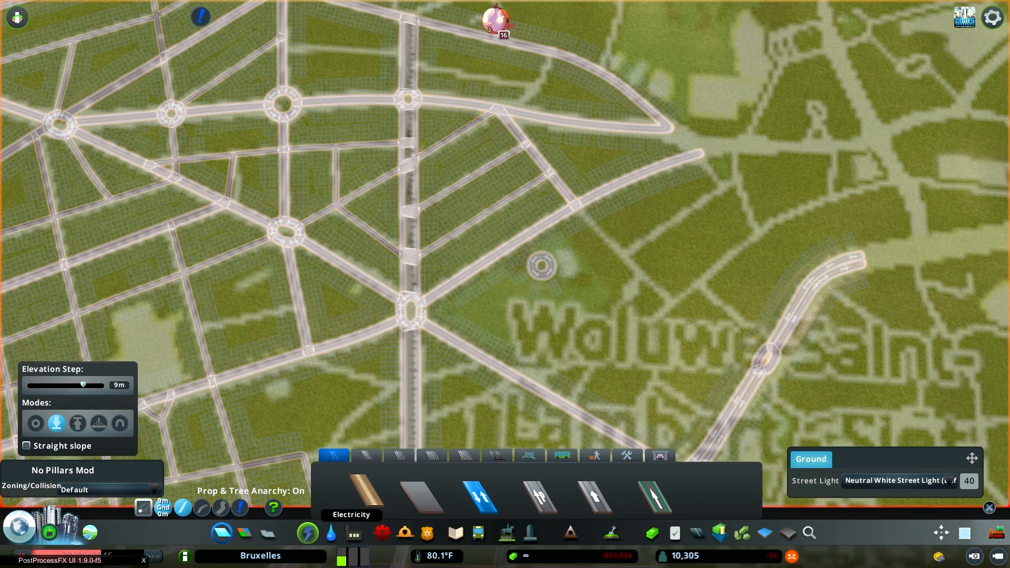
- Trace Woluwe-Saint-Pierre's streets with Triple Lamp Post lighting, including the southern curving avenue
click(366, 456)
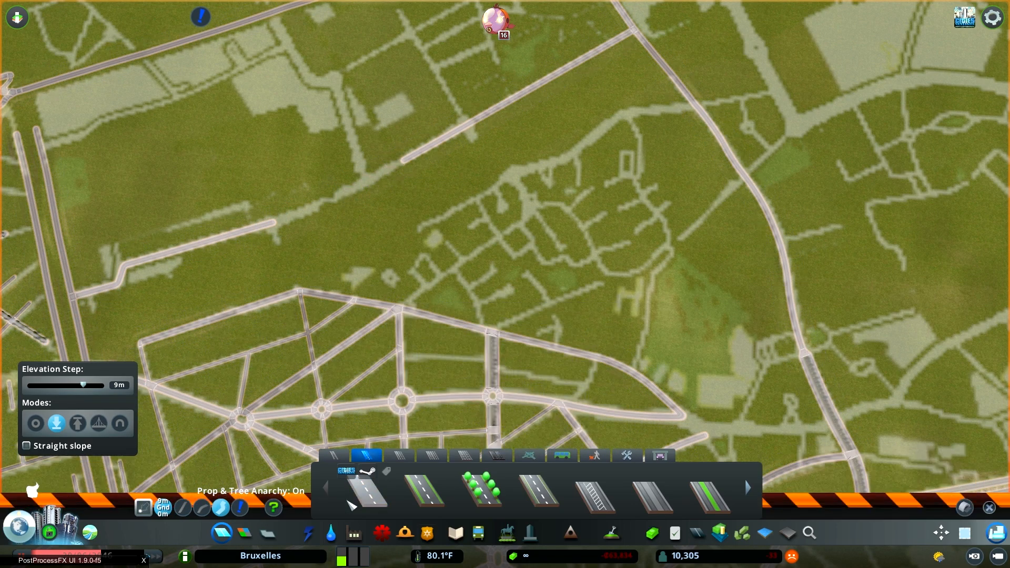
click(365, 493)
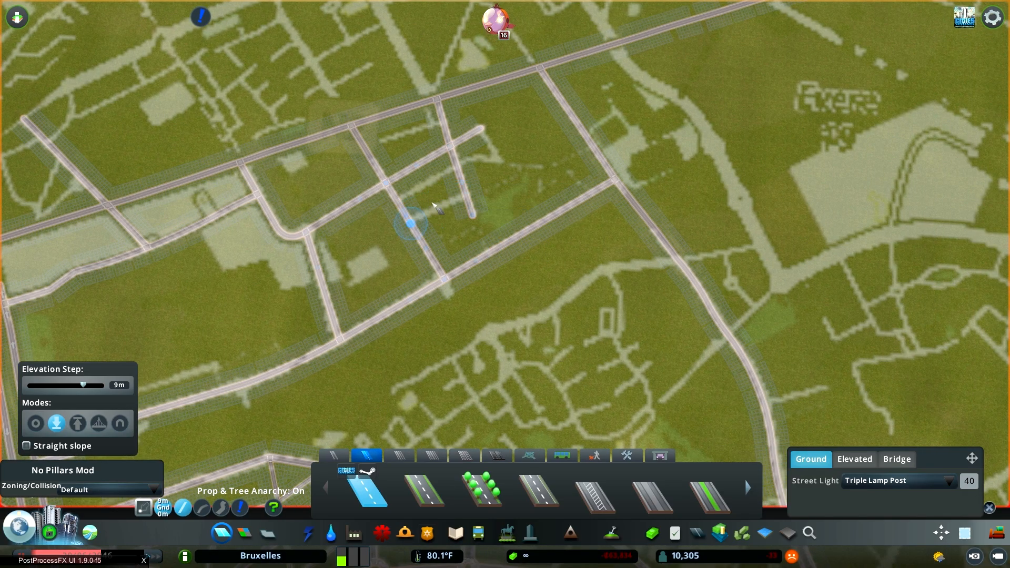
click(334, 456)
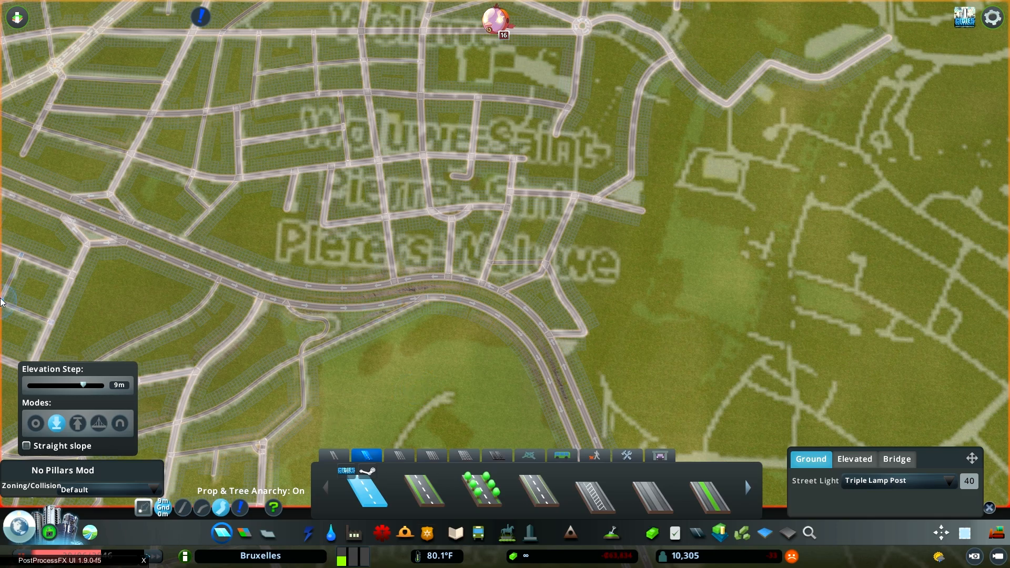
mouse_move(330, 533)
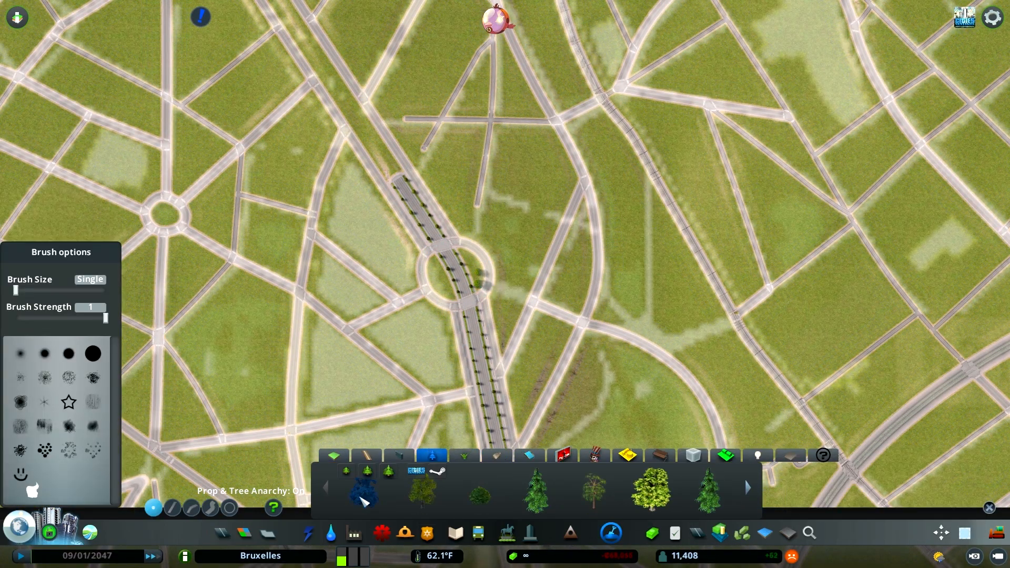
- Close the tree panel and resume road tracing in Ground mode with a 1m elevation step
click(474, 266)
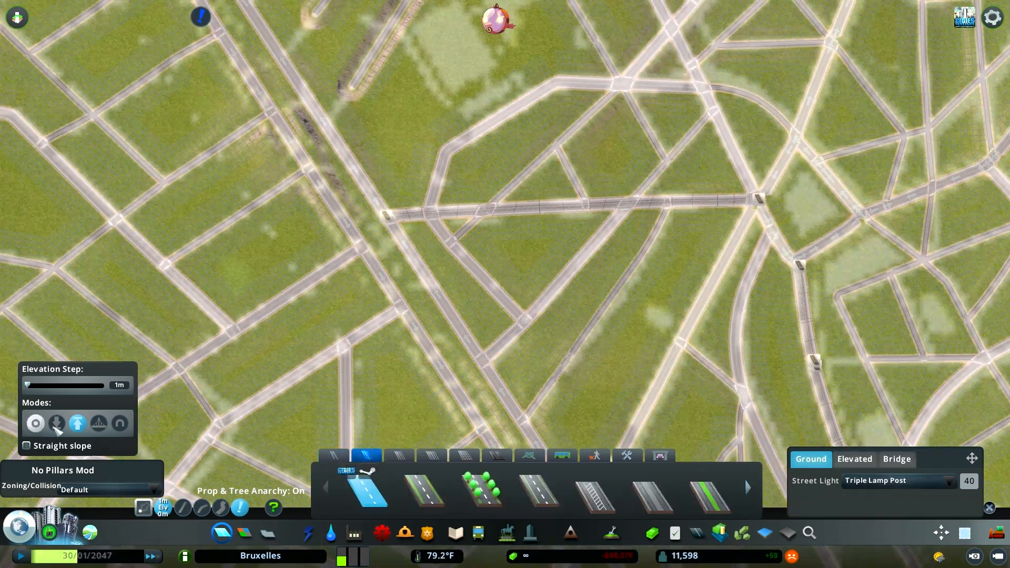
- Pick a large avenue road type for the diagonal avenue and its side branch
click(56, 423)
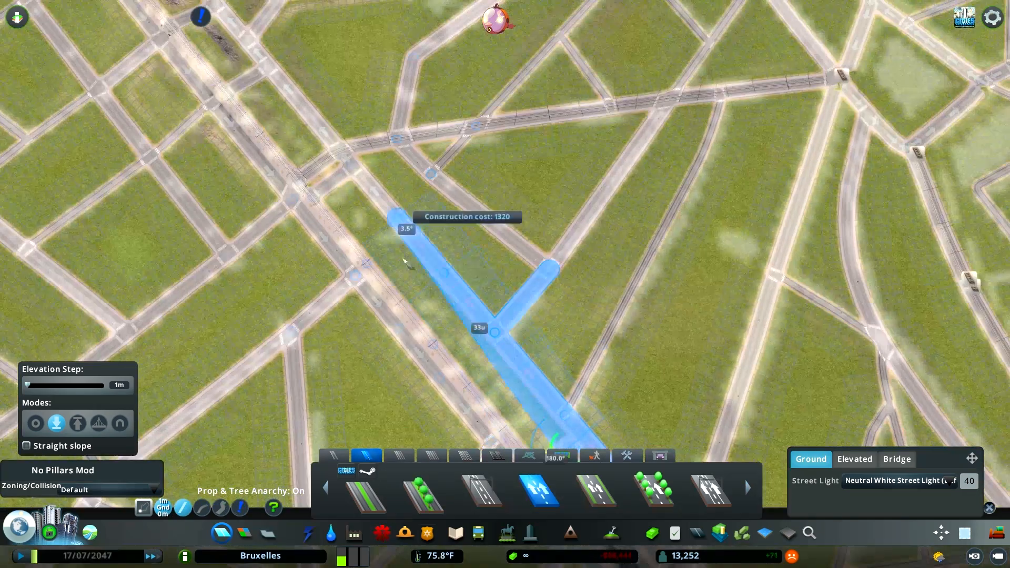
- Place the final wide diagonal avenue segments near Marolles and close the road toolbar
click(36, 423)
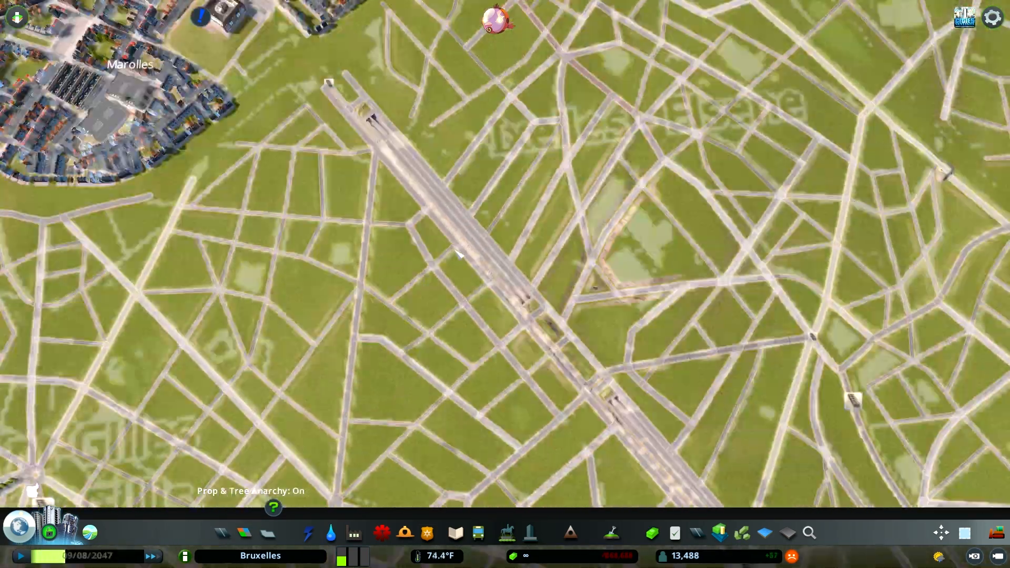
- Reopen the Roads toolbar and switch to the bulldozer near Sablon and Marolles
click(243, 533)
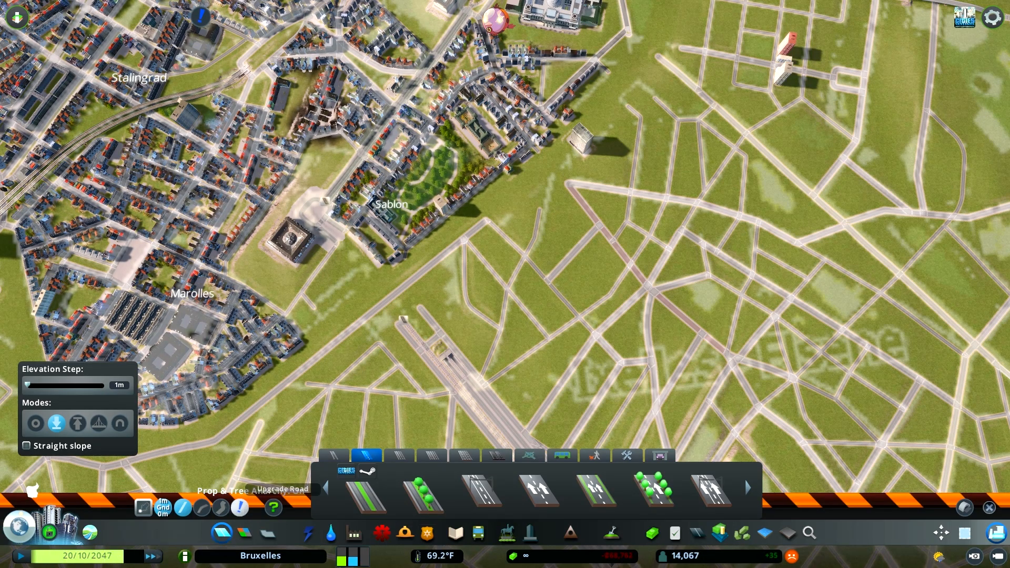
- Lay road segments over the Sablon grassland, forming an oval plaza and a long diagonal road
click(538, 492)
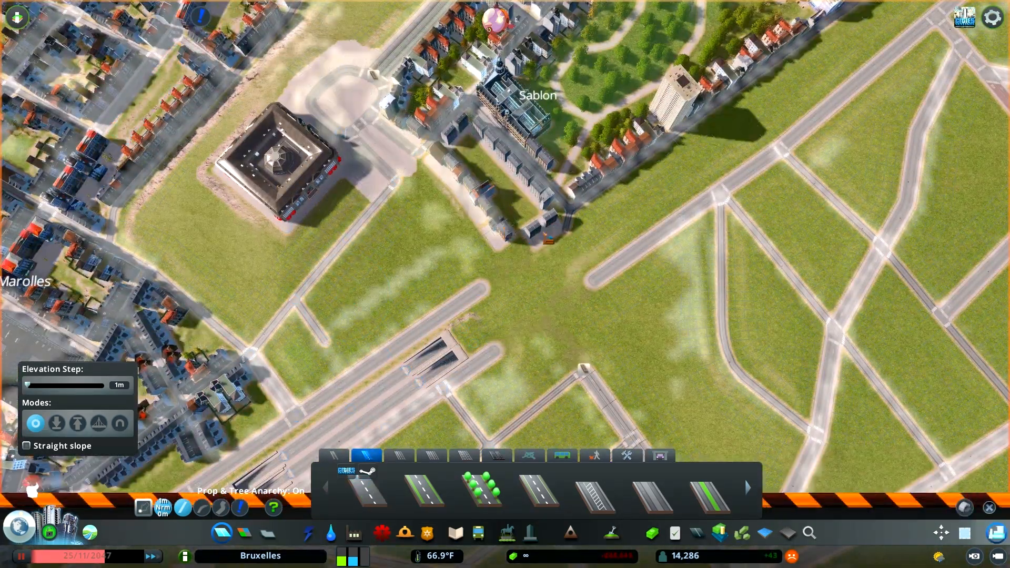
click(595, 491)
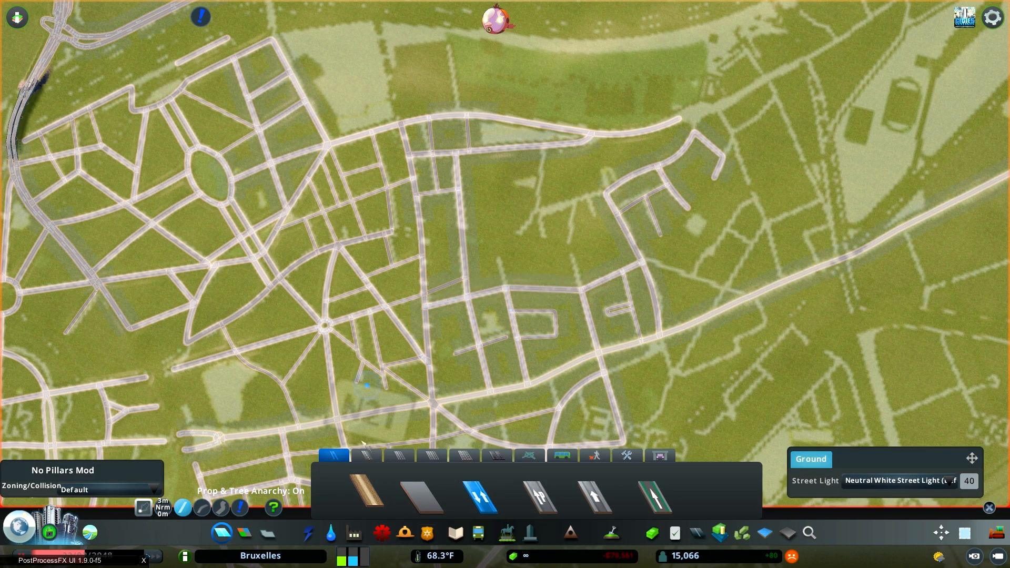
- Trace curving streets and roundabouts over the park area along the tree-lined avenues
click(368, 456)
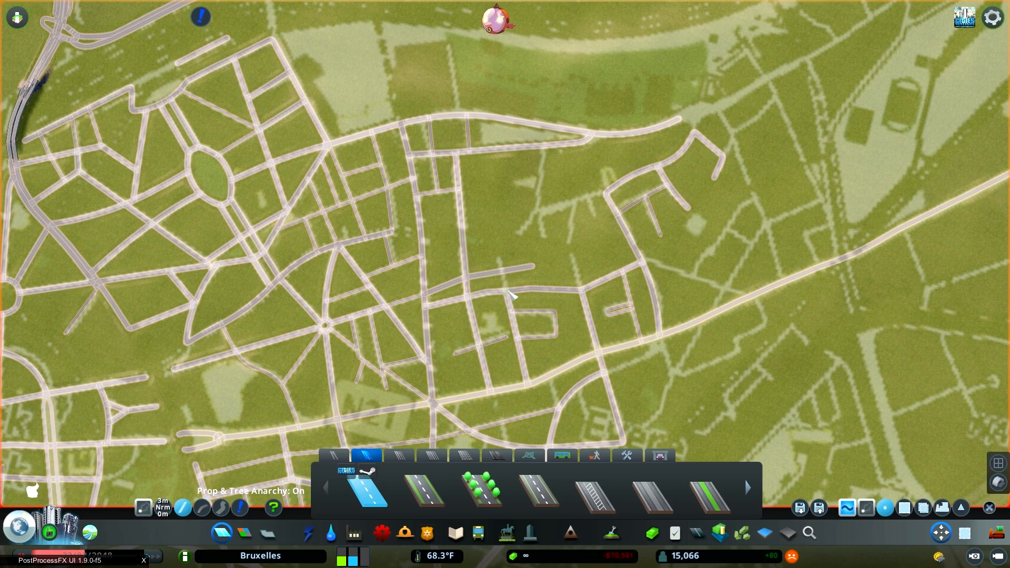
mouse_move(42, 490)
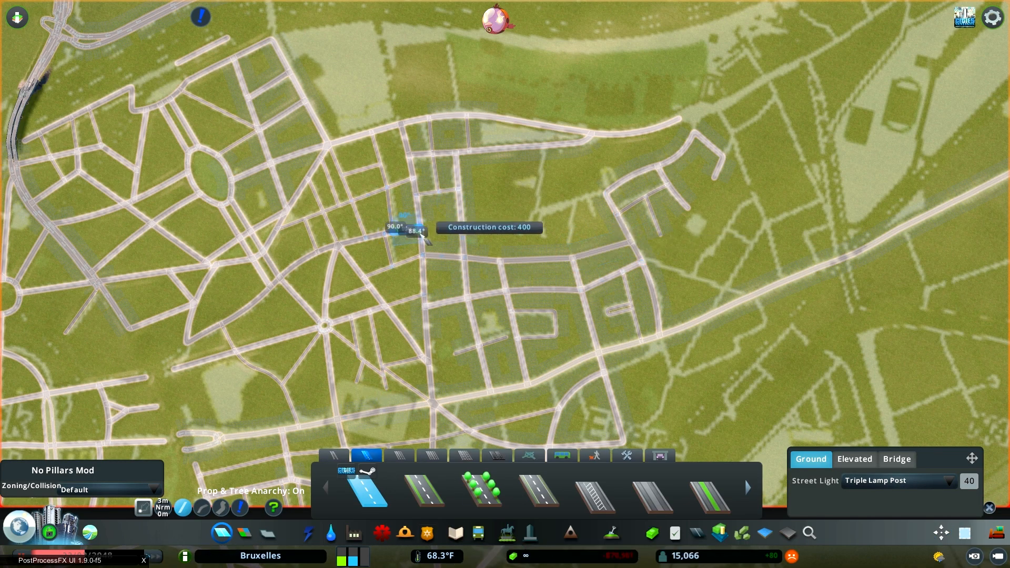
drag(399, 241, 559, 245)
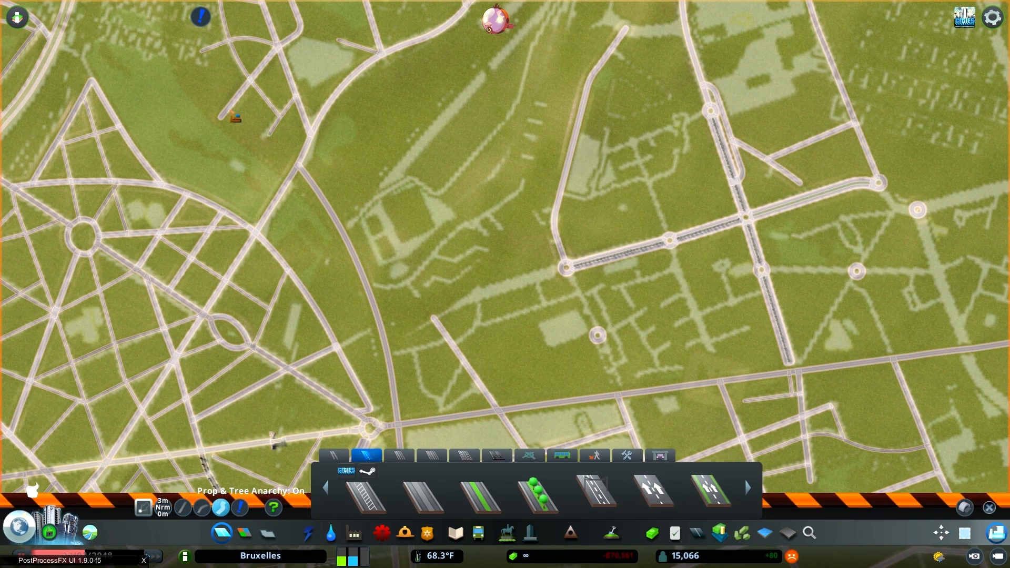
click(655, 491)
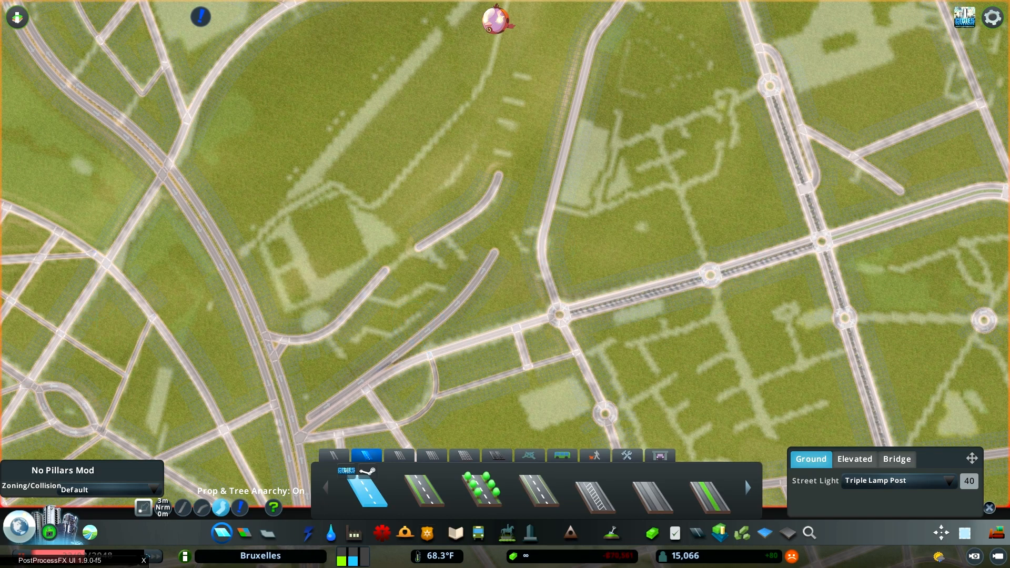
mouse_move(26, 4)
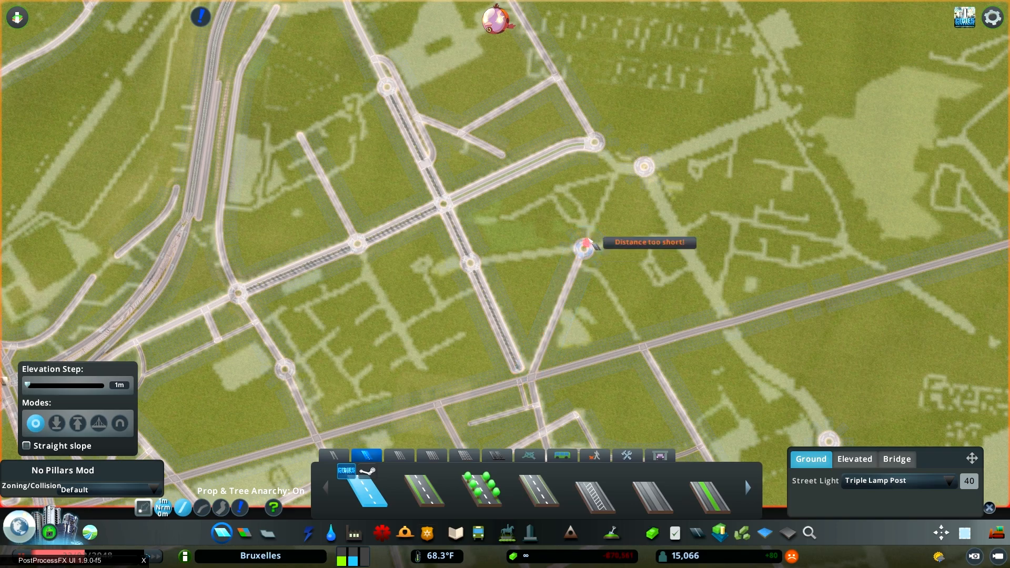
- Draw a short side street beside the elevated highway overpass
click(431, 456)
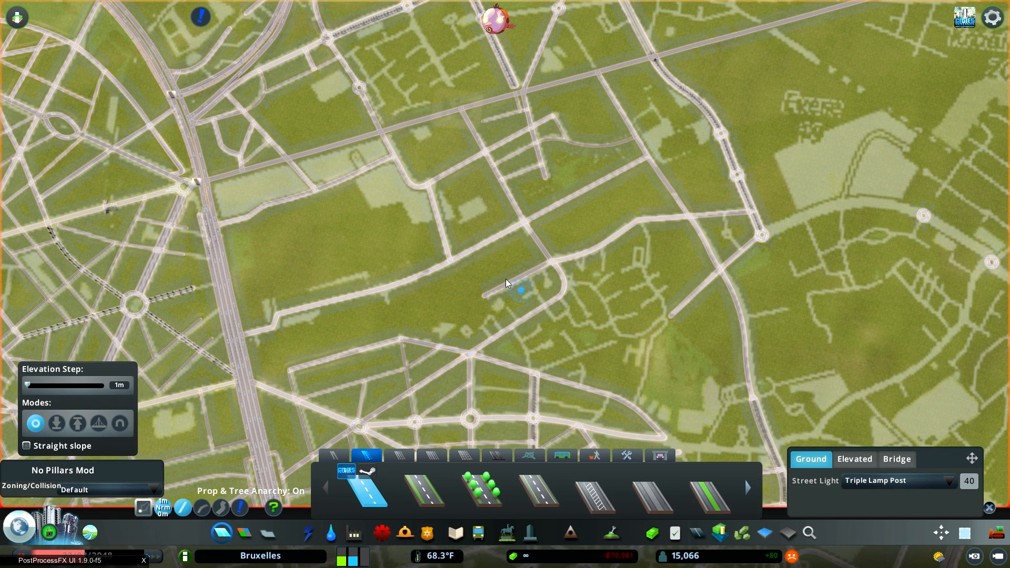
click(539, 493)
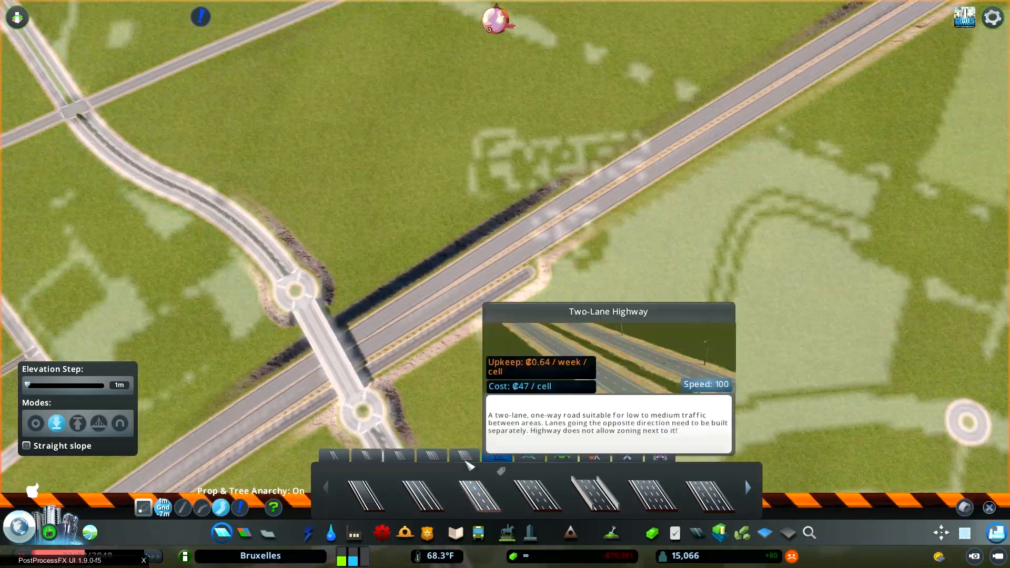
- Pick a highway type and draw the long straight road northeast across Kraainem
click(498, 494)
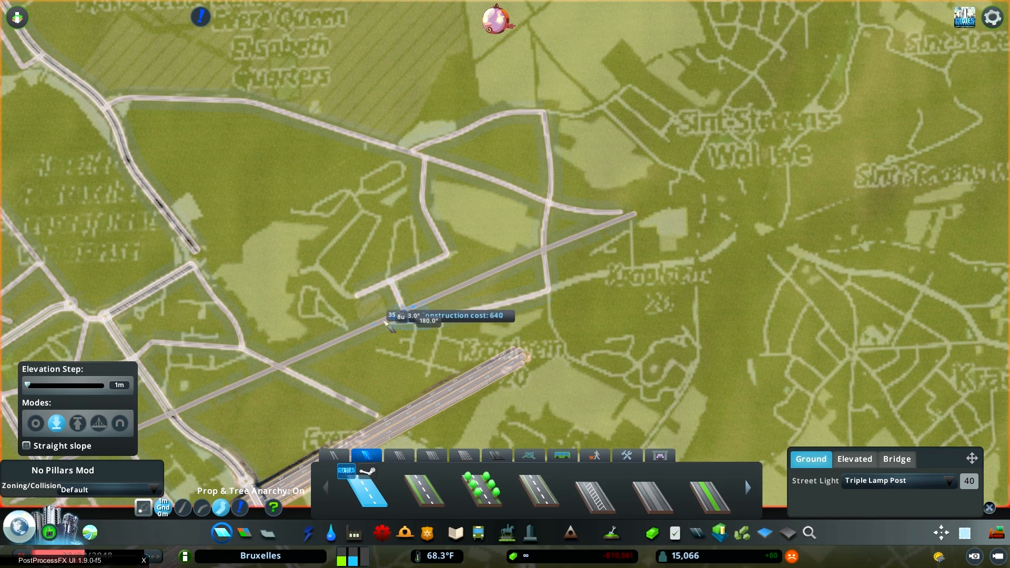
click(470, 376)
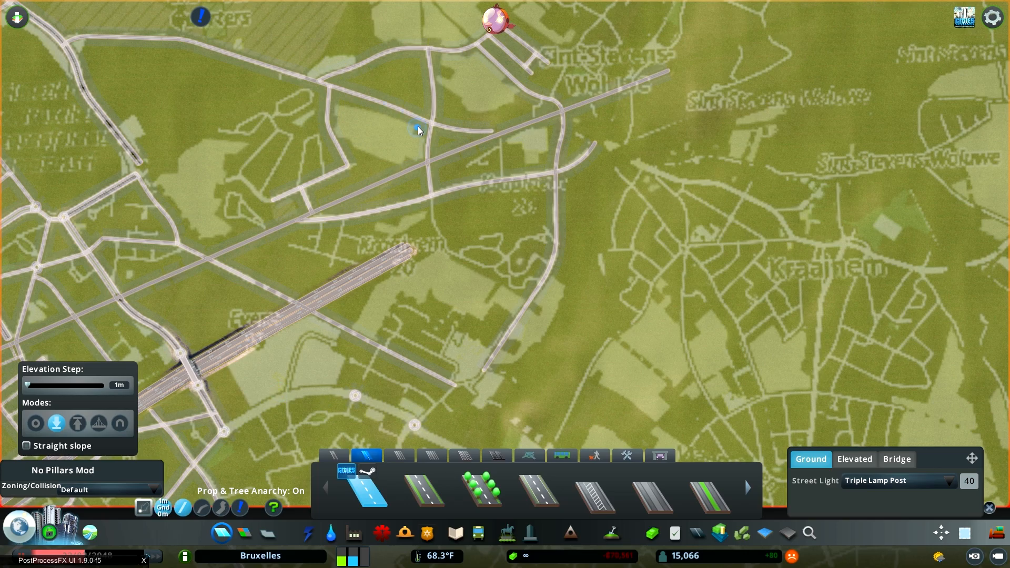
mouse_move(297, 522)
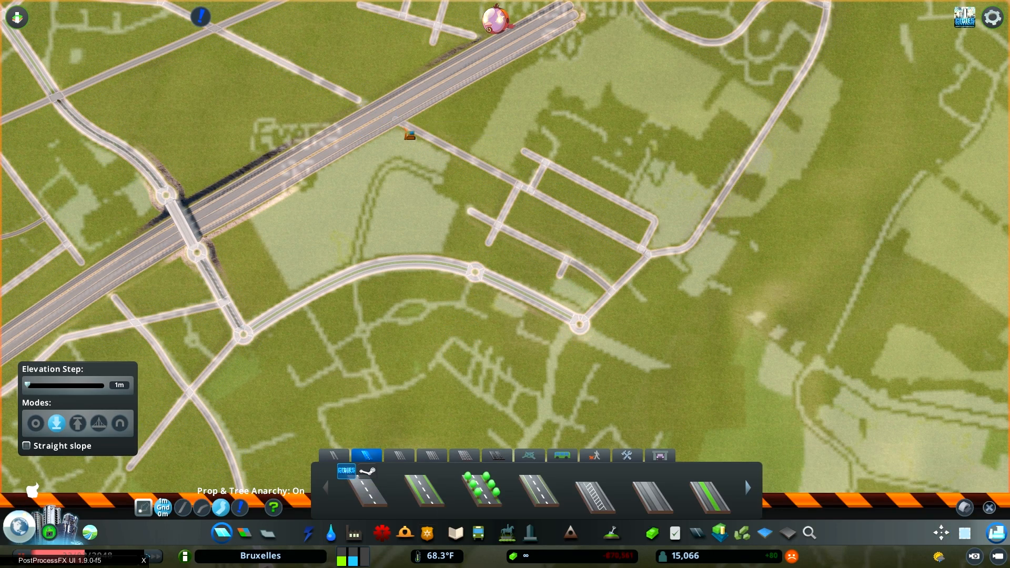
- Reselect the road tool over the dense one-way central street grid
click(365, 491)
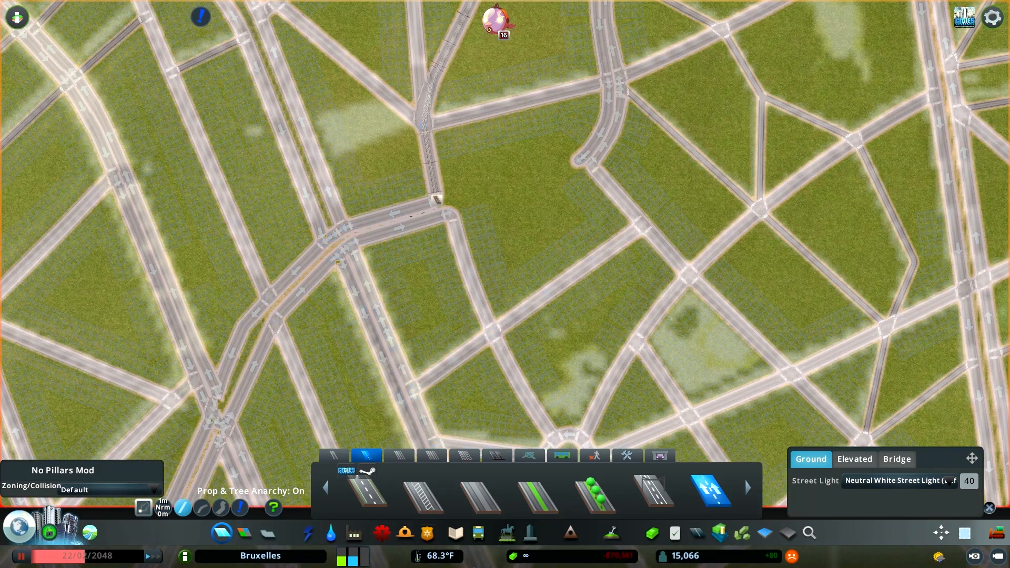
- Upgrade the curved and short streets near the roundabout and connect a road to the triangle's tip
click(477, 533)
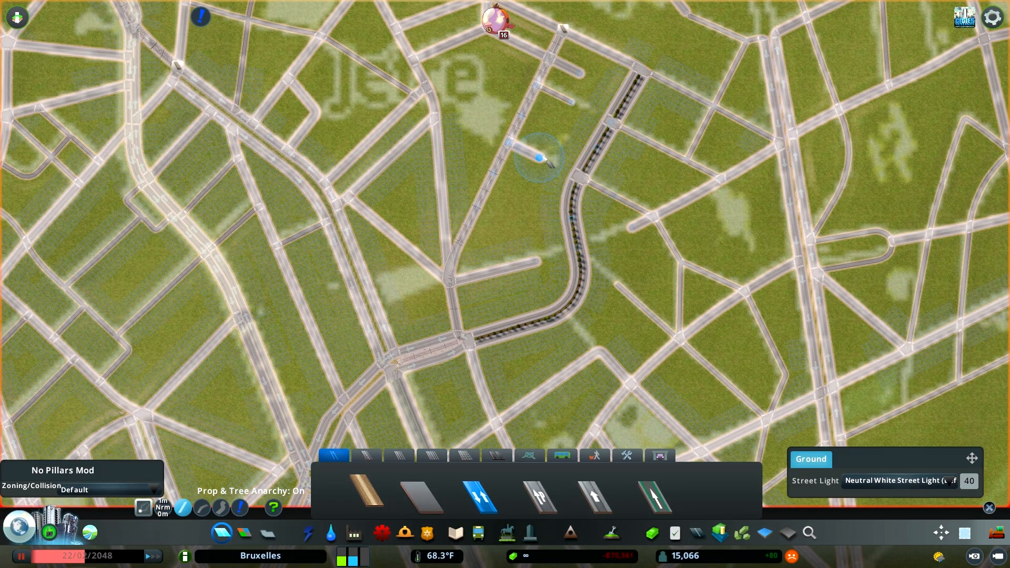
click(368, 456)
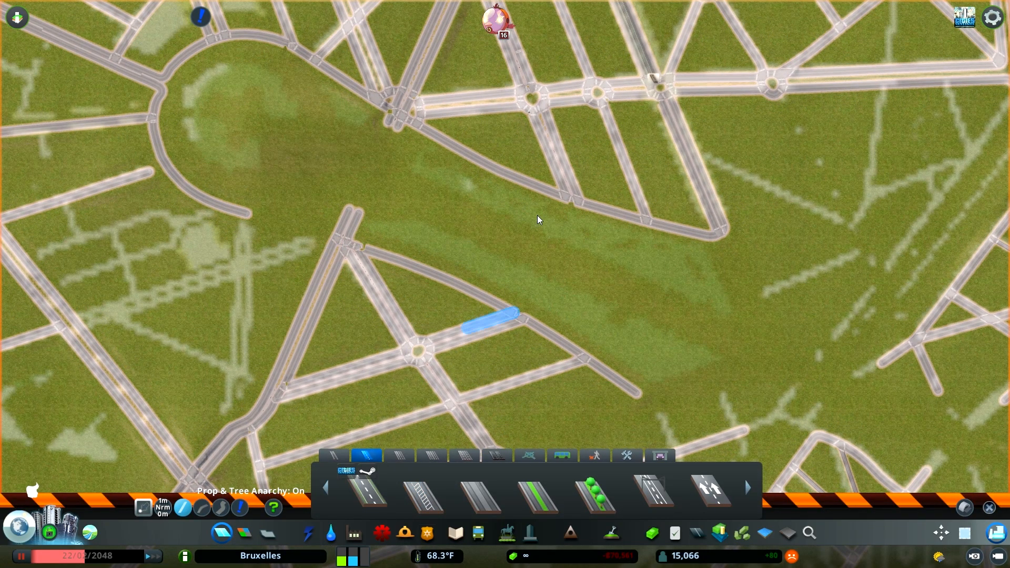
click(712, 493)
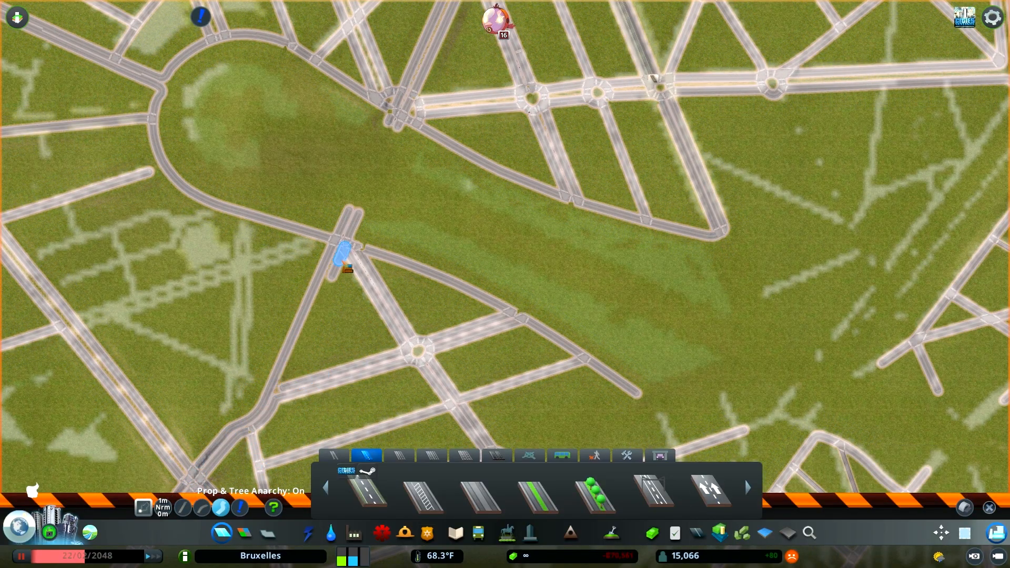
click(709, 493)
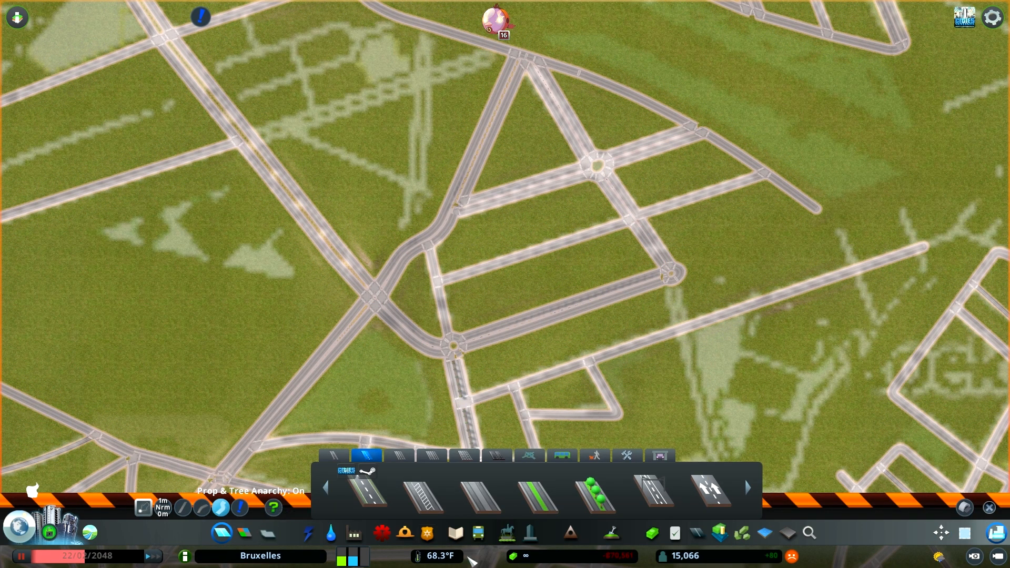
- Choose a tree-lined road type and draw from the upper-left junction to the park loop's western edge
click(710, 495)
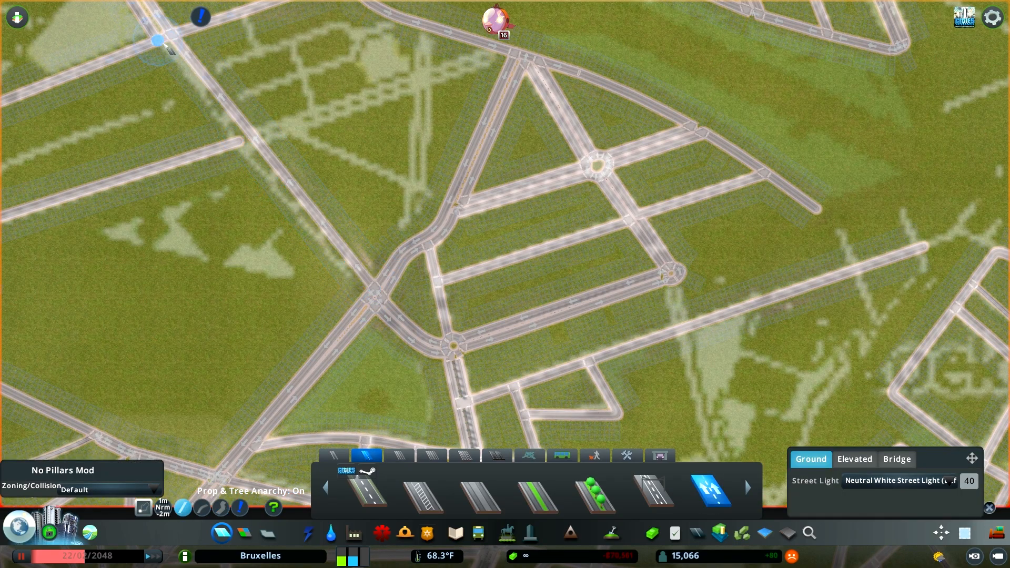
click(143, 508)
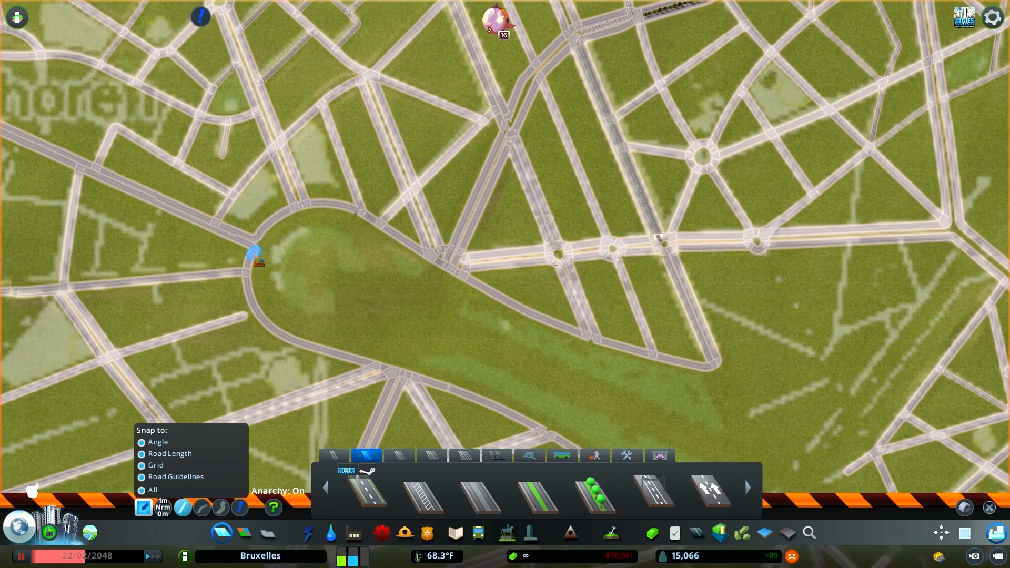
click(710, 493)
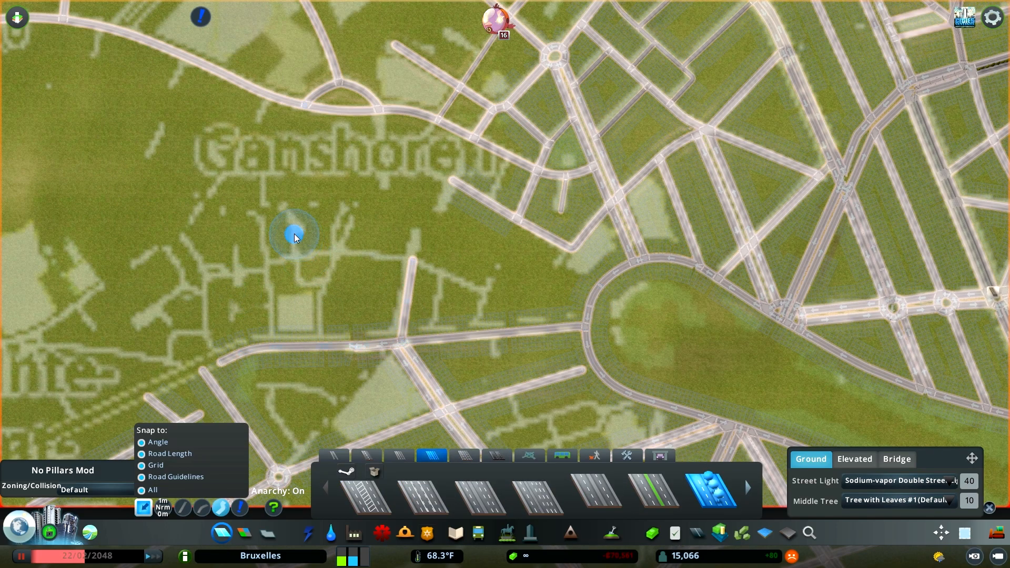
mouse_move(591, 296)
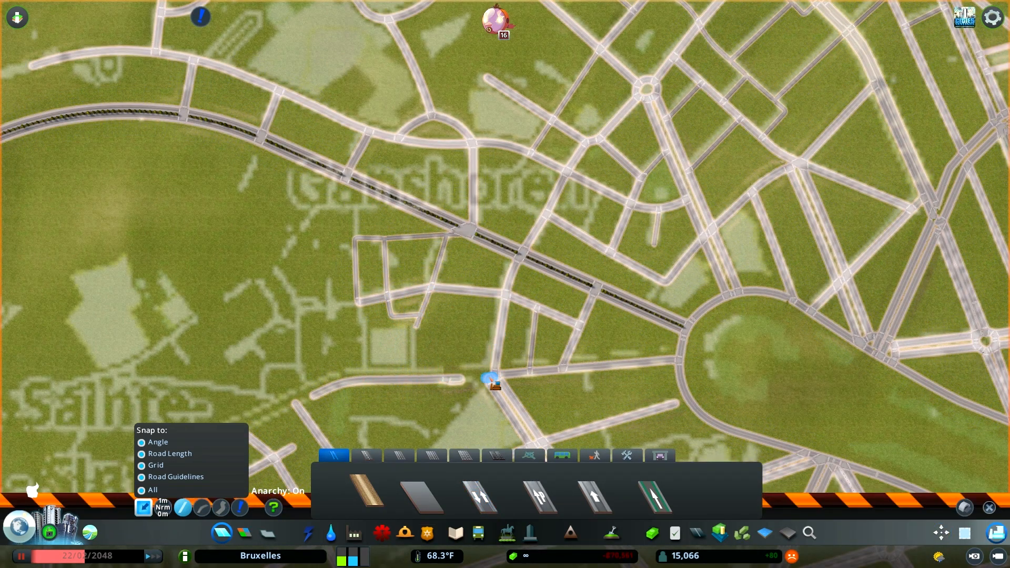
- Build a Ganshoren street to a junction and start a road from the small roundabout
click(367, 456)
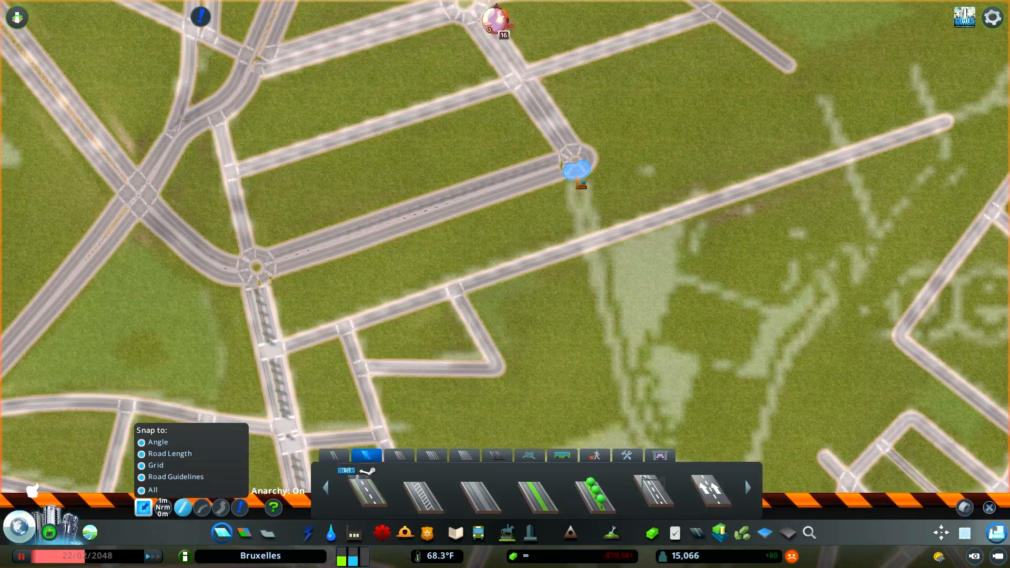
click(711, 493)
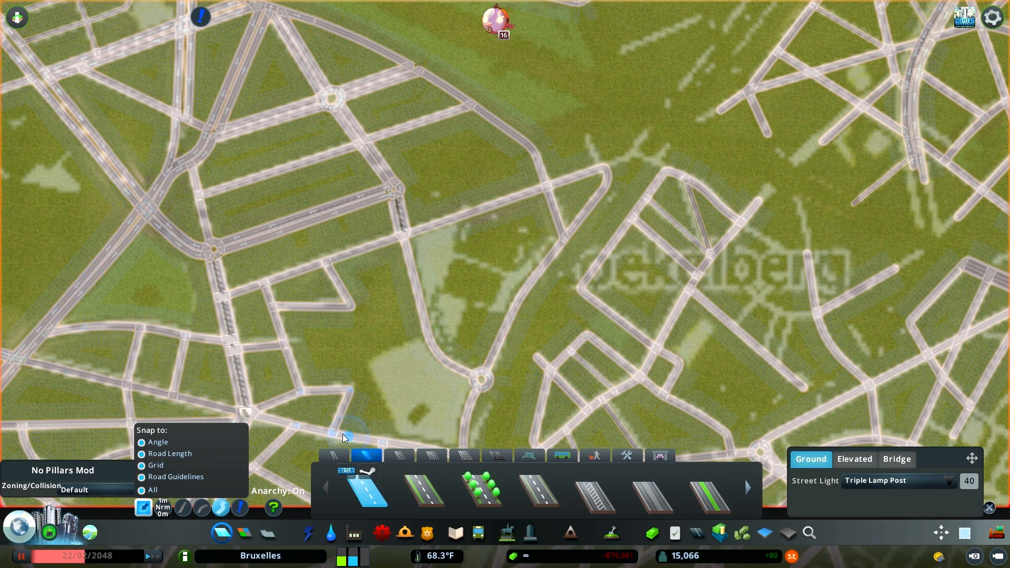
mouse_move(295, 428)
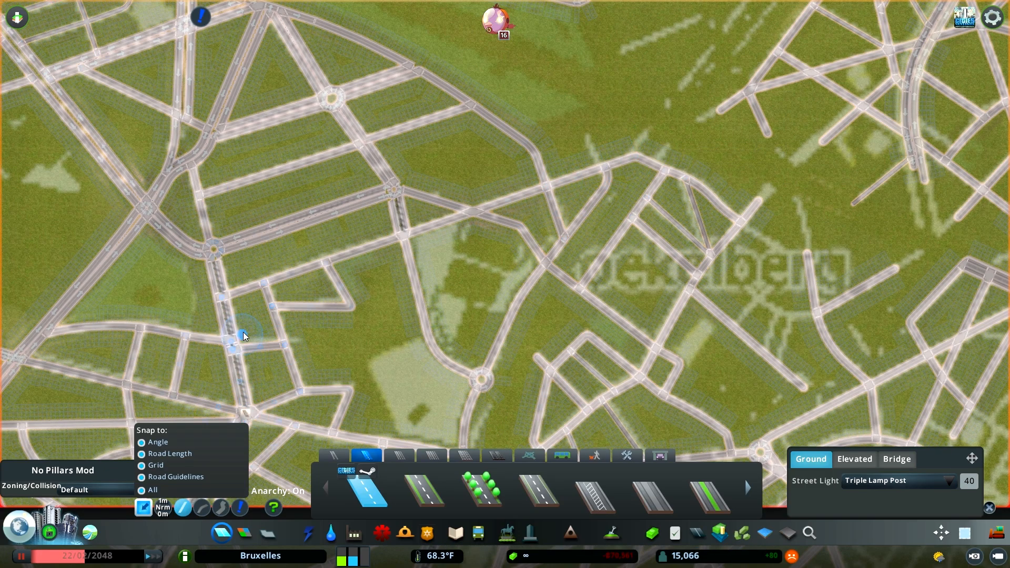
mouse_move(457, 374)
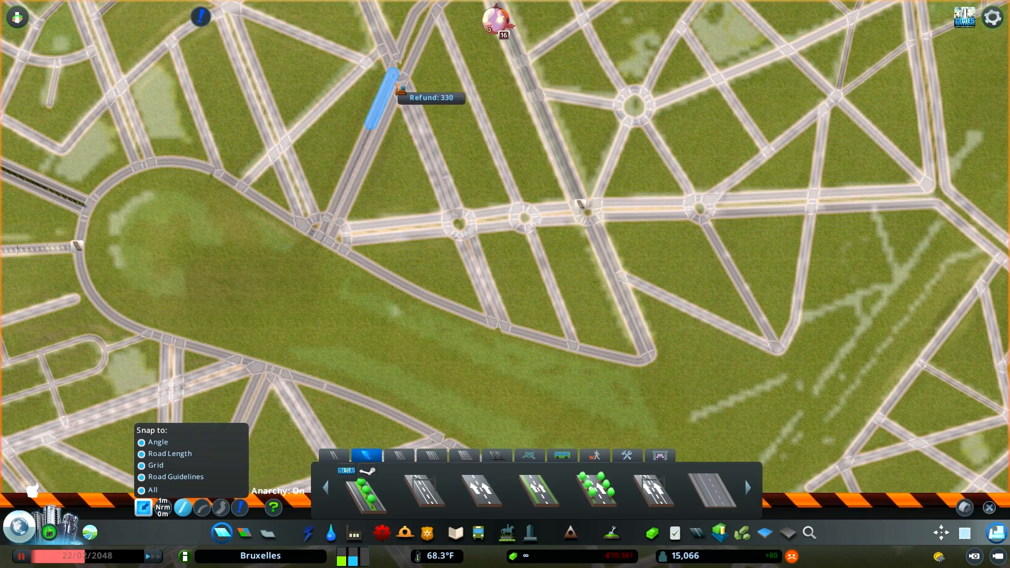
- Bulldoze the short stray road segment above the park loop
click(384, 103)
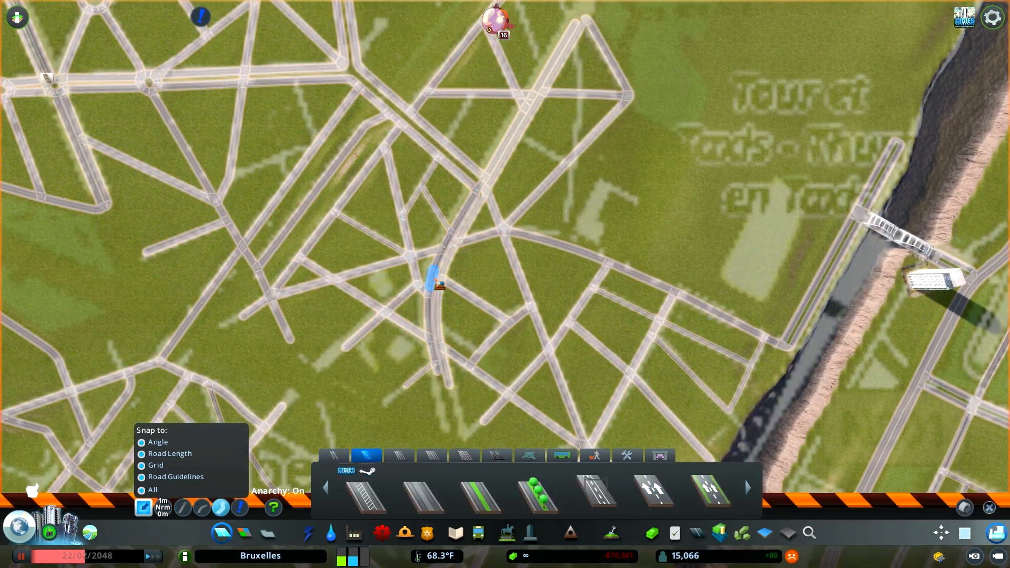
- Trace curved street segments over the overlay south of Laeken
click(654, 491)
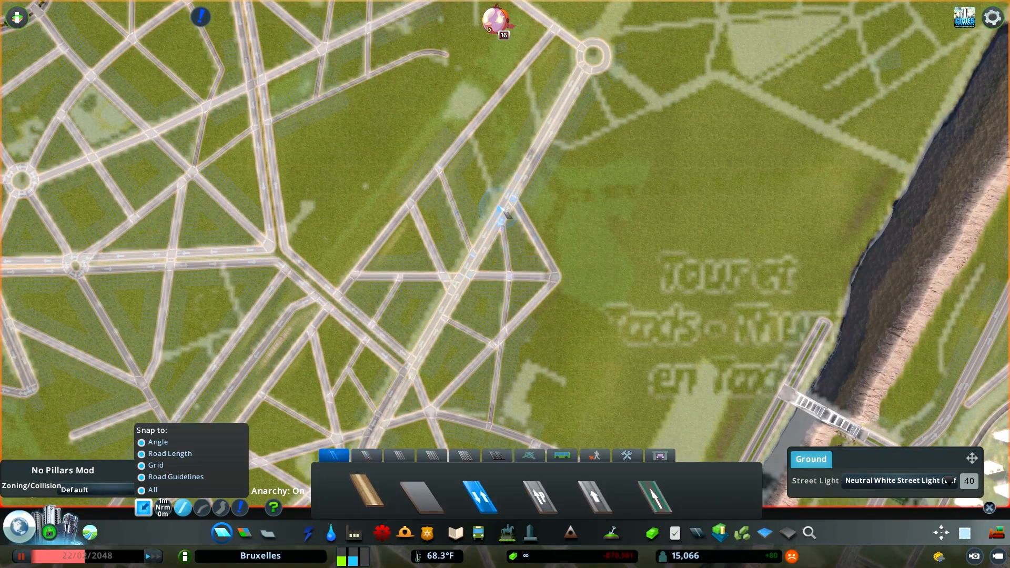
click(368, 455)
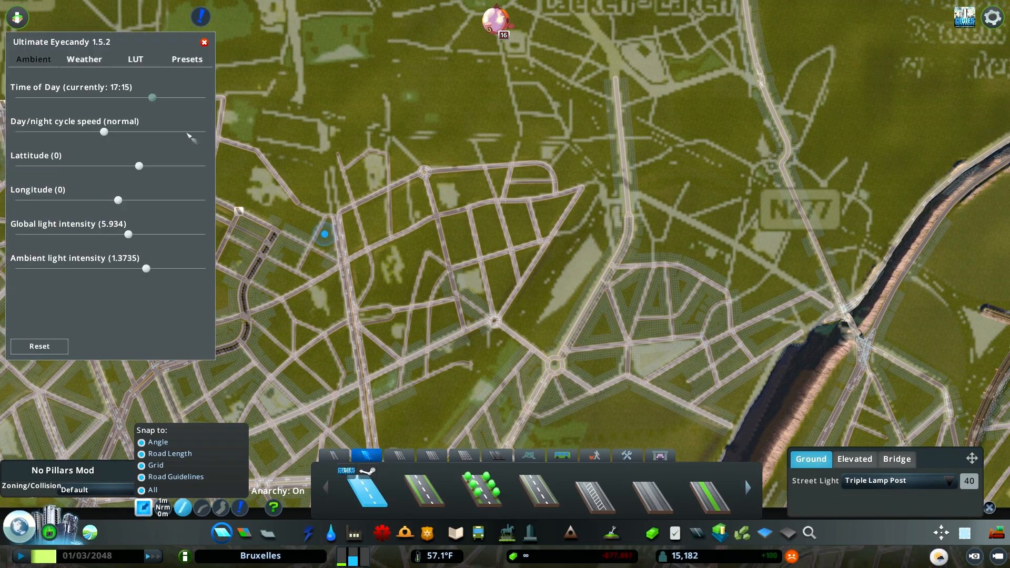
- Close the Ultimate Eyecandy window and pan north to the Laken label on the overlay
click(204, 43)
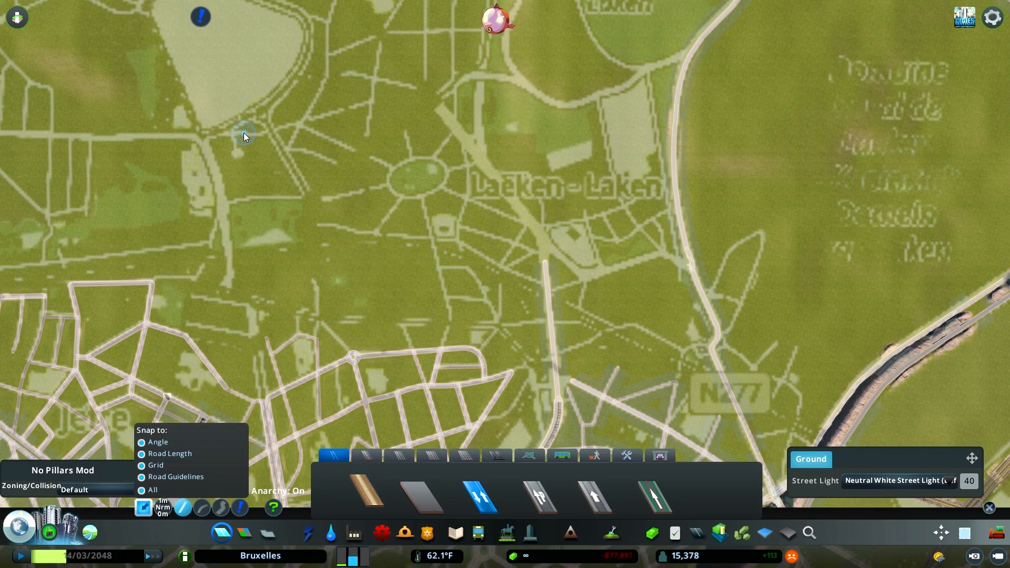
- Extend the railway past Laeken, then draw the diagonal avenue, oval loop and side streets
click(464, 455)
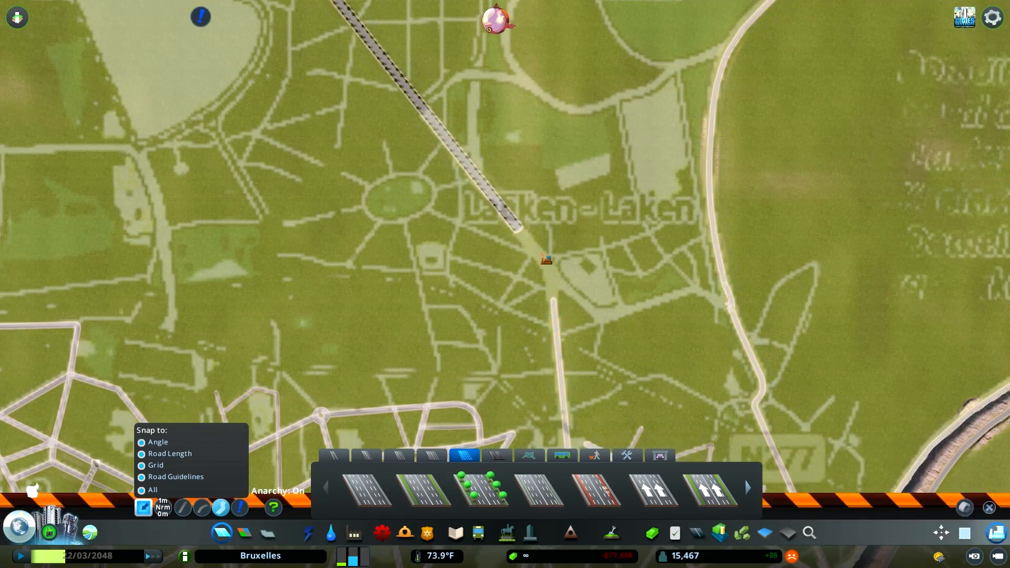
click(365, 488)
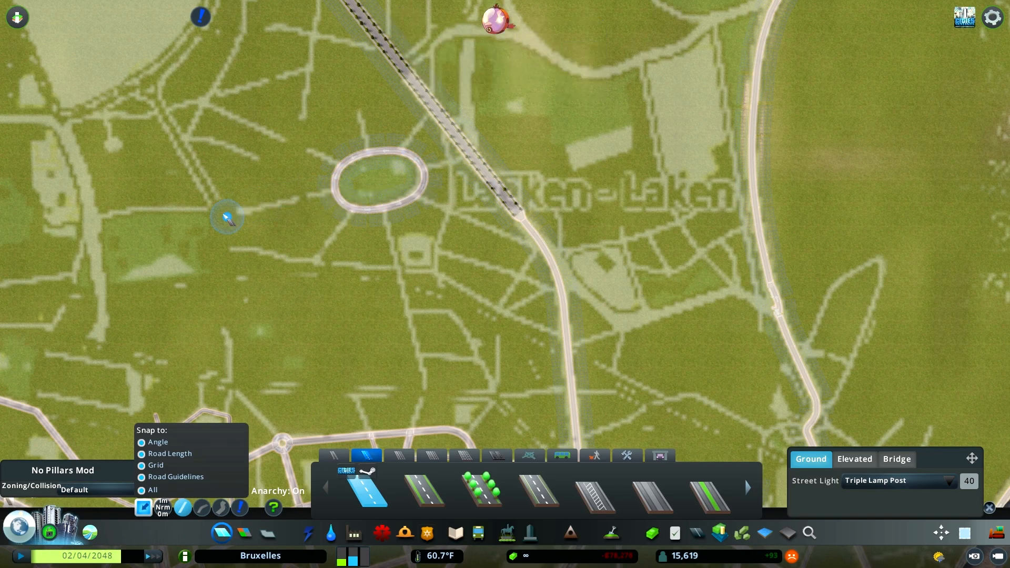
click(228, 218)
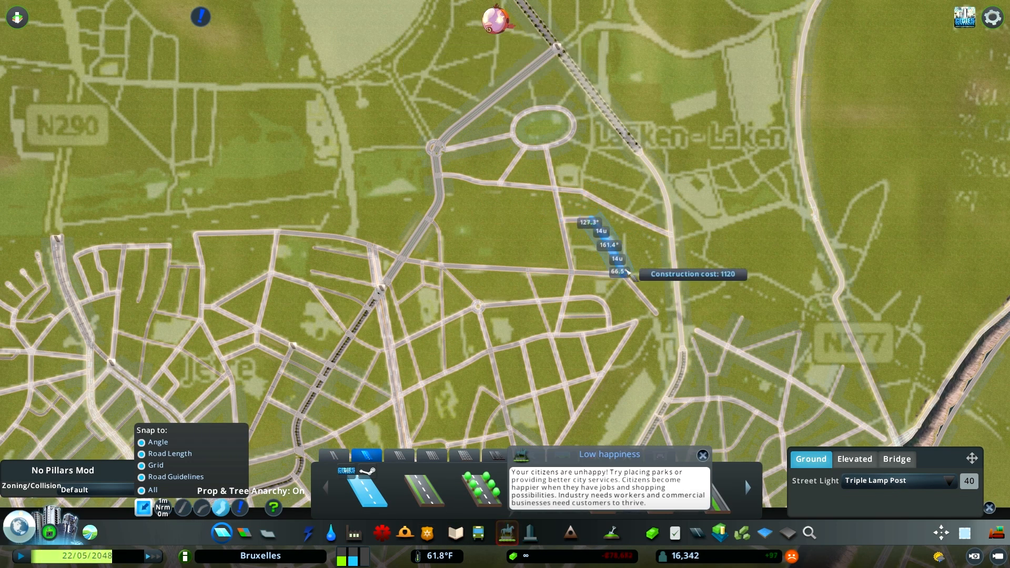
- Draw grid streets across the railway by Parc de Laeken and a curving park-edge road
click(702, 455)
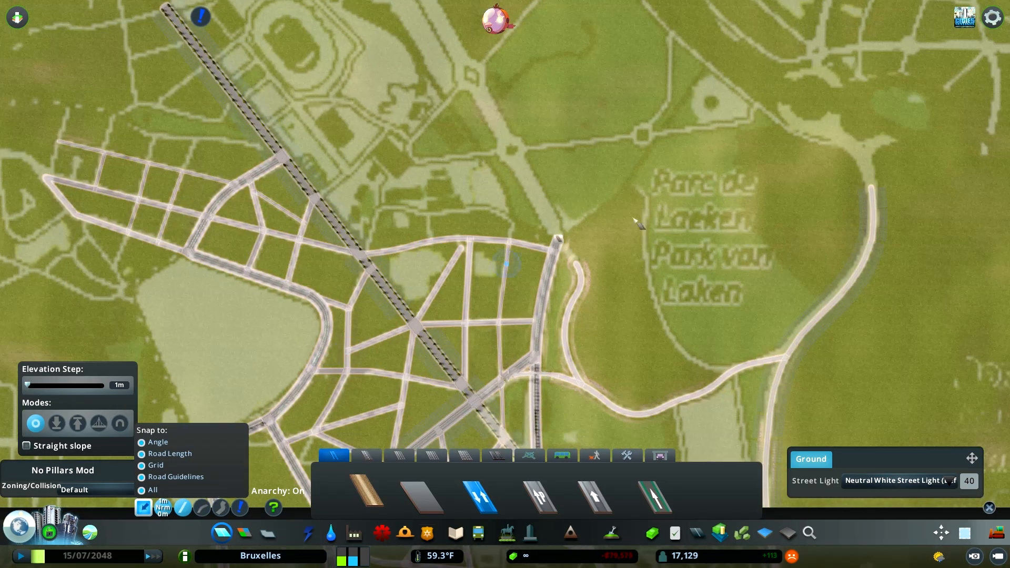
- Hide the overlay, zoom in and bulldoze the short road stub beside the divided avenue
scroll(down, 3)
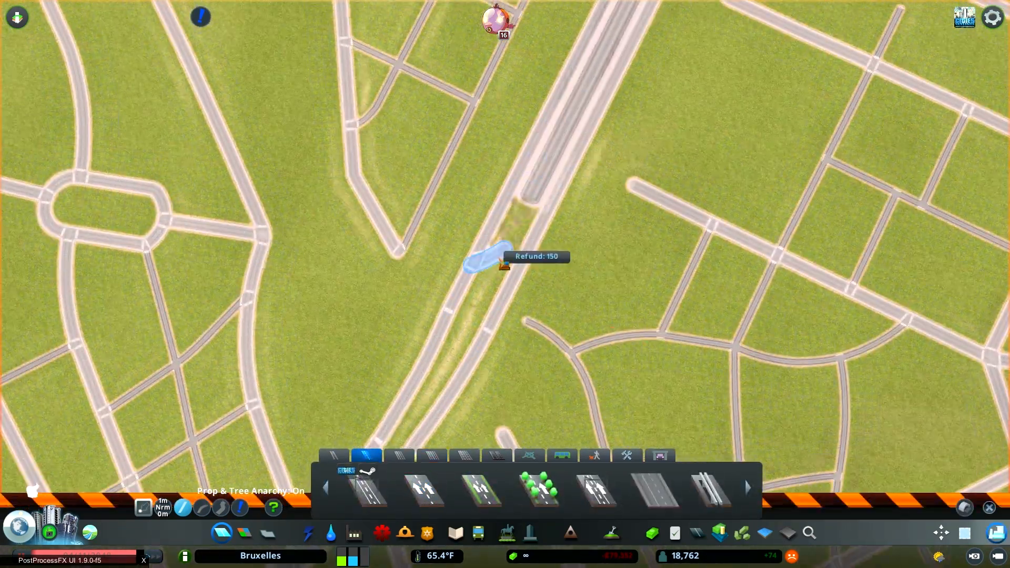
- Lay a wide Y-forked avenue near the rail yards, with the overlay shown again
click(422, 491)
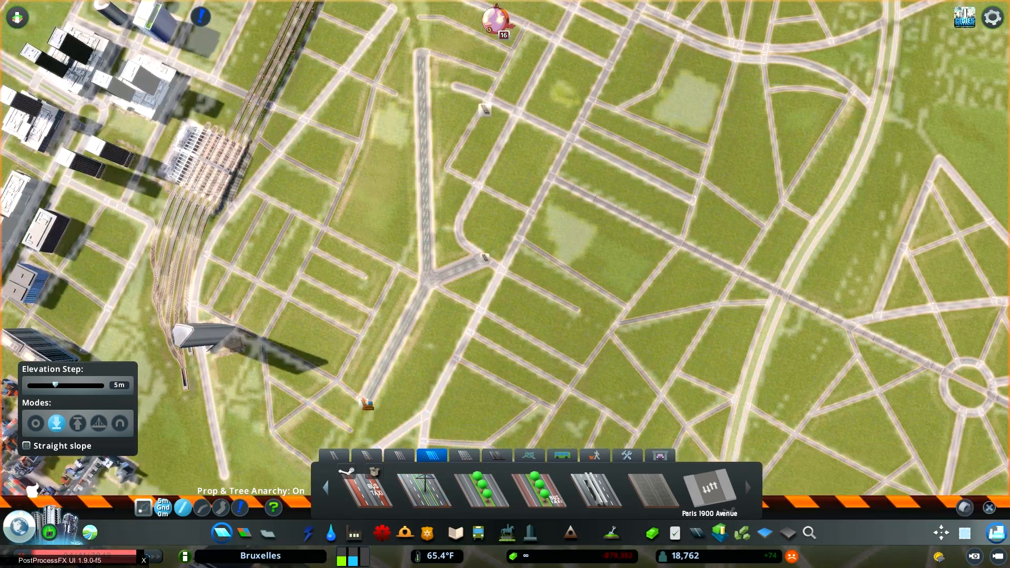
- Trace Schaerbeek streets with two-lane roads, adding a divided avenue and roundabout boulevard
click(425, 489)
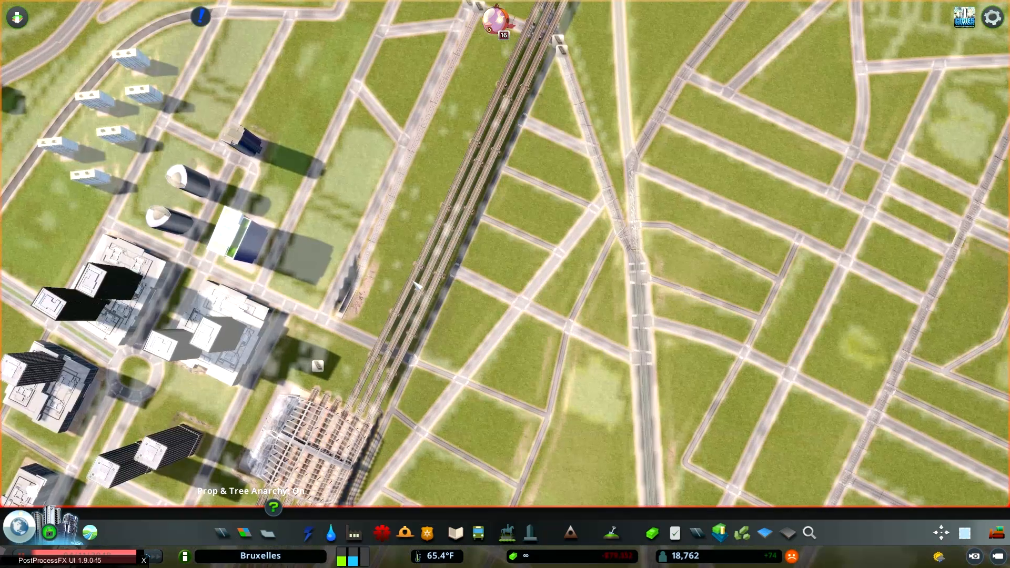
click(478, 533)
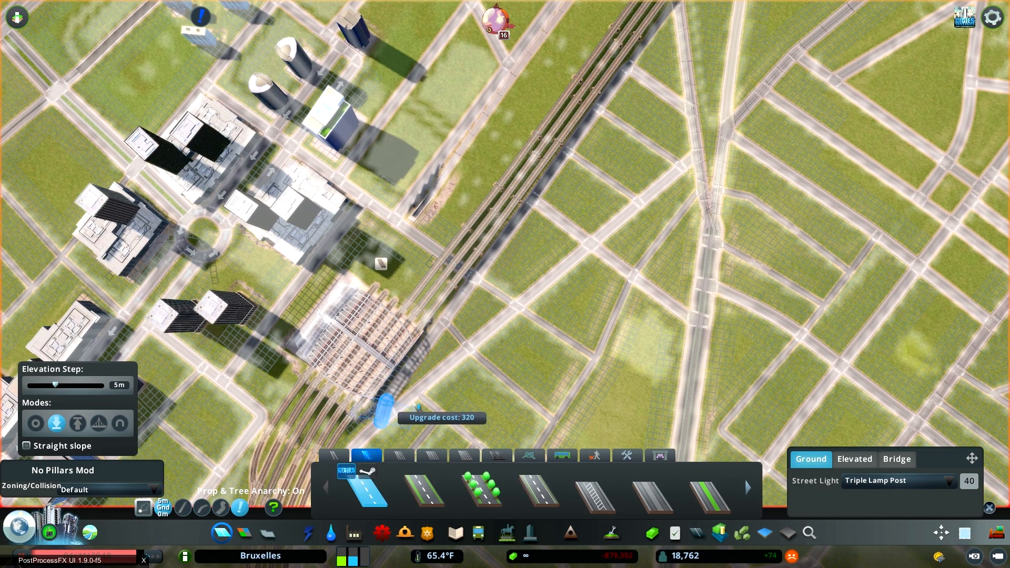
scroll(down, 3)
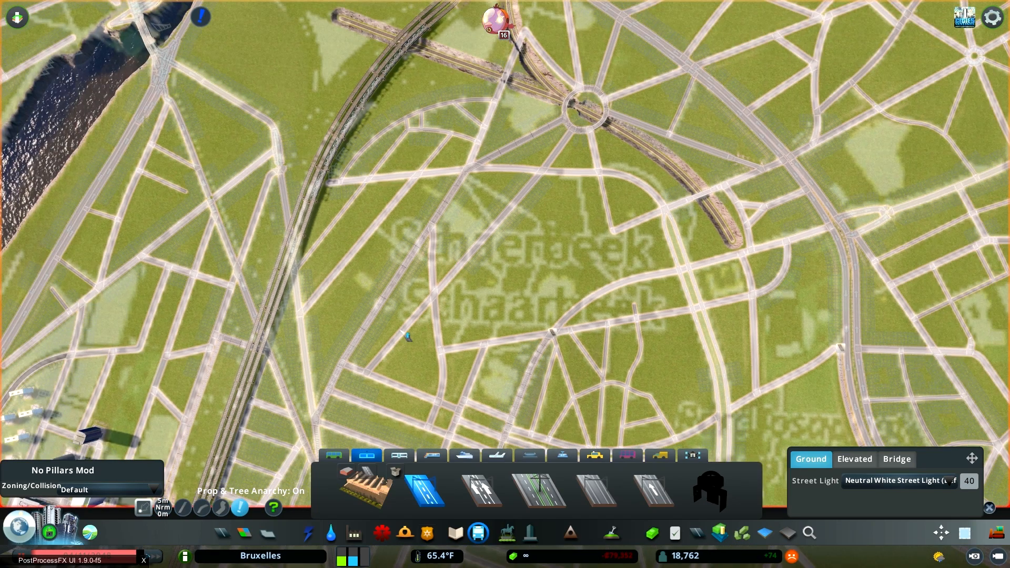
mouse_move(469, 323)
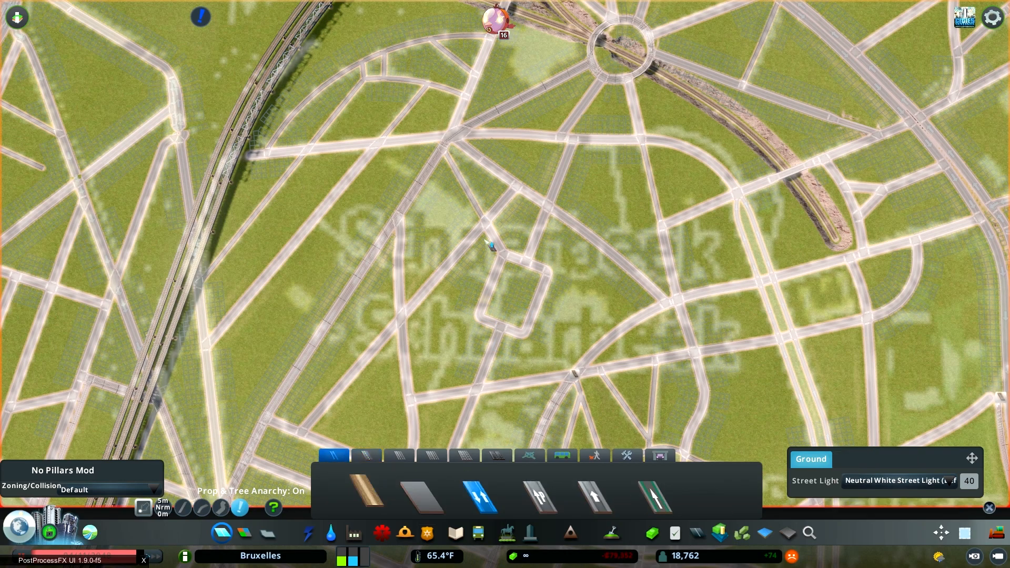
click(366, 456)
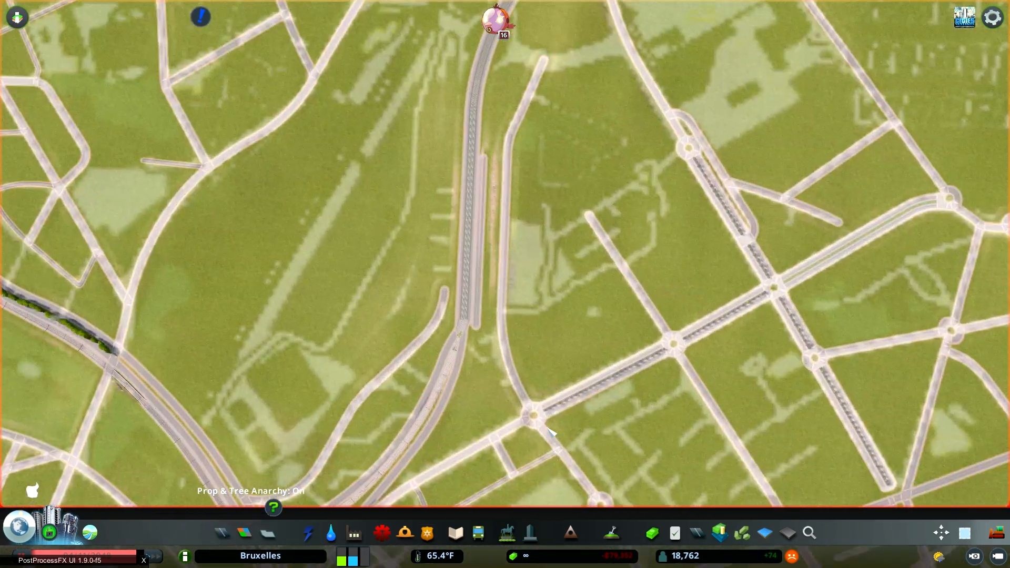
- Pick a small road and draw connecting streets off a roundabout by the median avenue
click(309, 533)
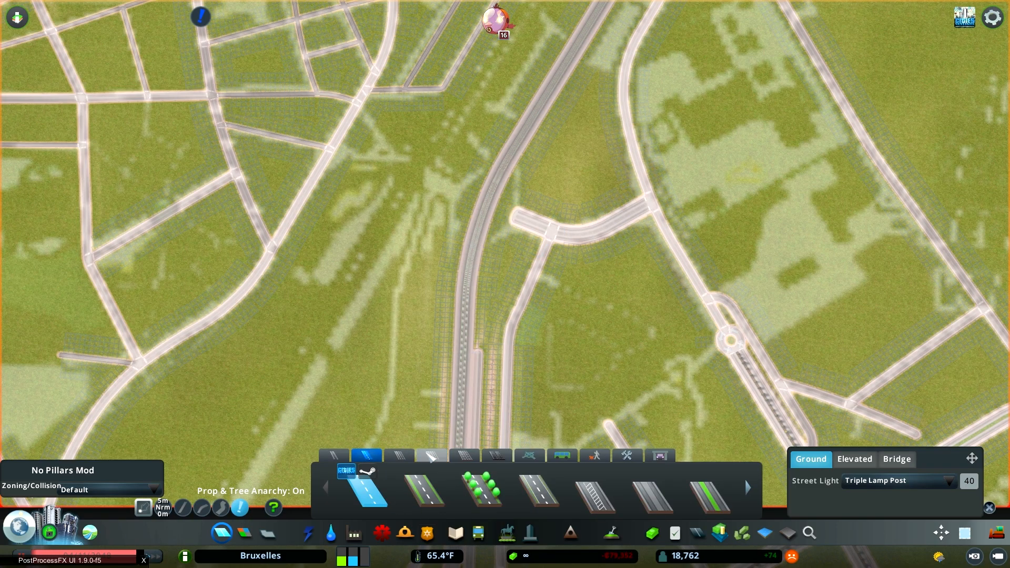
click(430, 457)
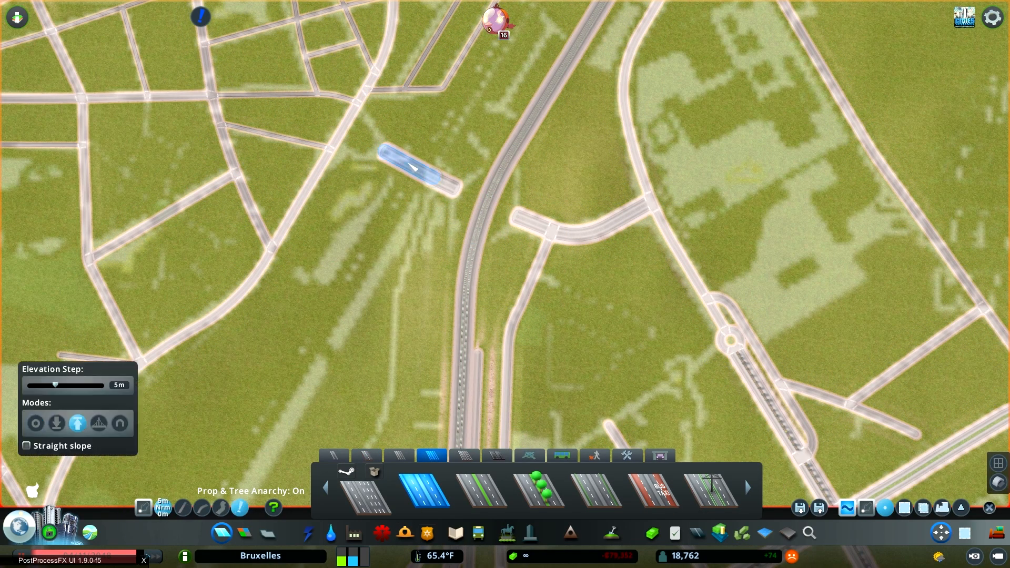
click(365, 456)
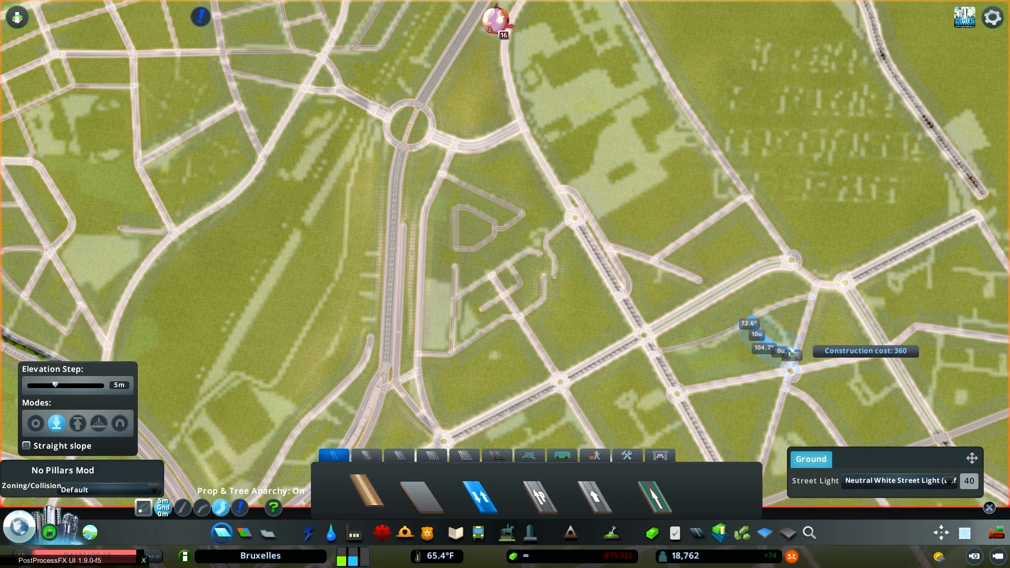
mouse_move(19, 531)
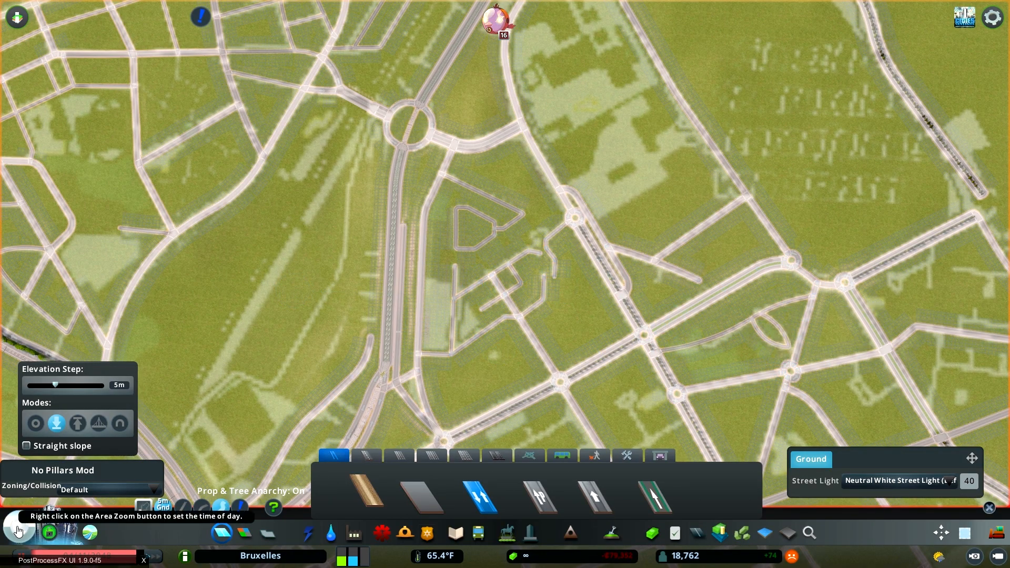